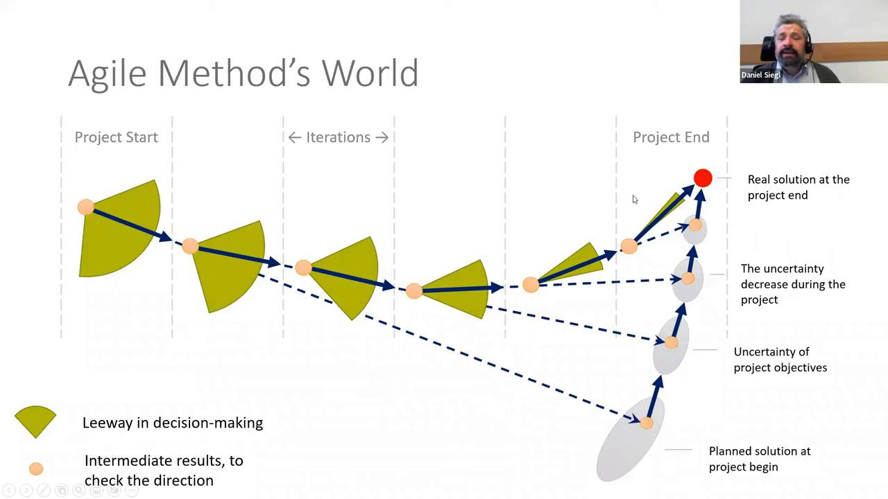
pyautogui.moveTo(679, 203)
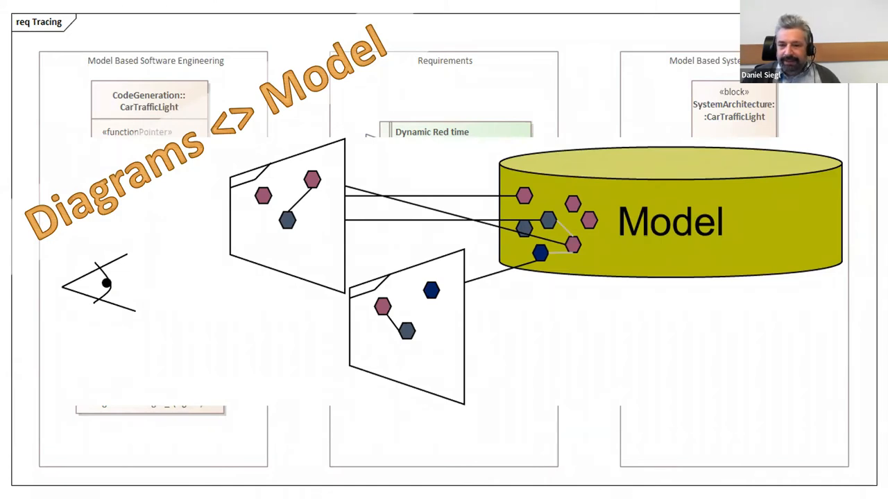
pyautogui.moveTo(632, 244)
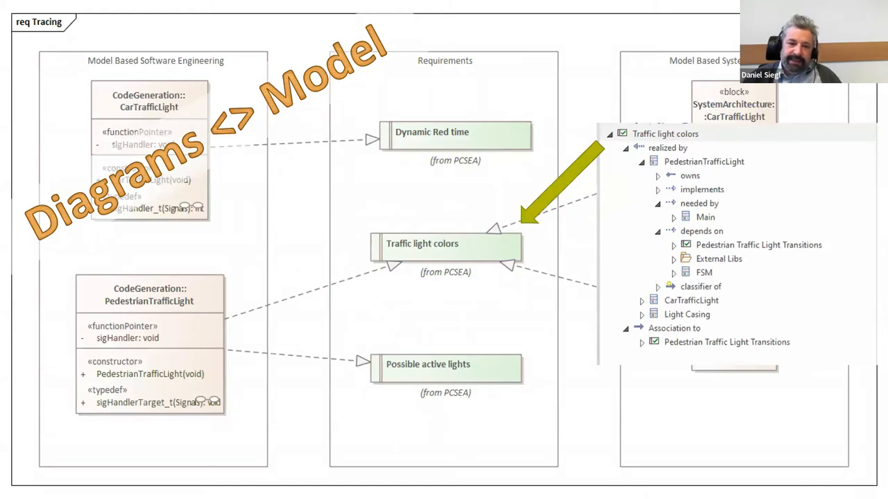
pyautogui.moveTo(499, 405)
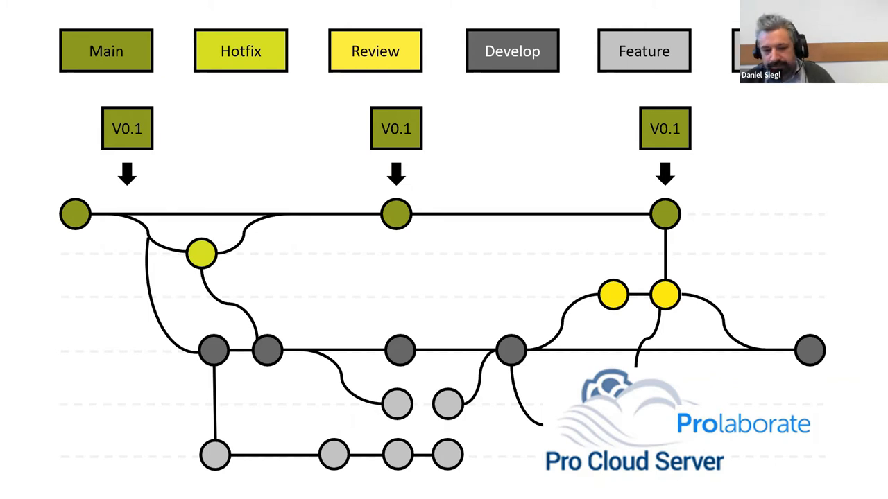
# - Advance the slide show to the Git branching diagram slide with the Prolaborate logo
pyautogui.press('right')
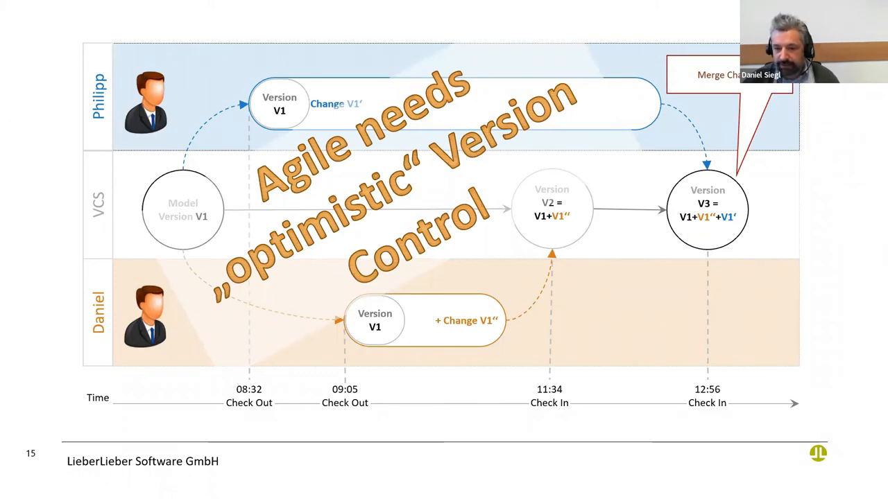
# - Advance the slide show to the 'Agile needs optimistic Version Control' slide
pyautogui.press('right')
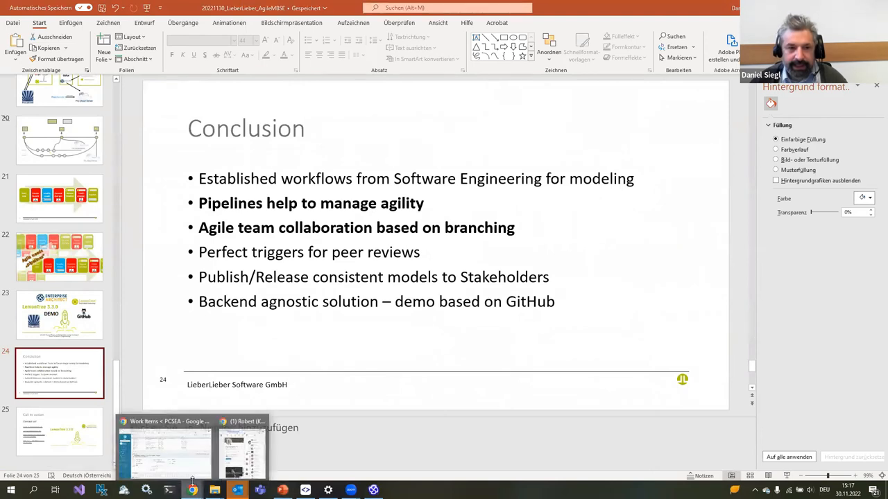
# - Show work item PCSEA-568 'Green Blinking' in Polarion's detail pane
pyautogui.click(164, 446)
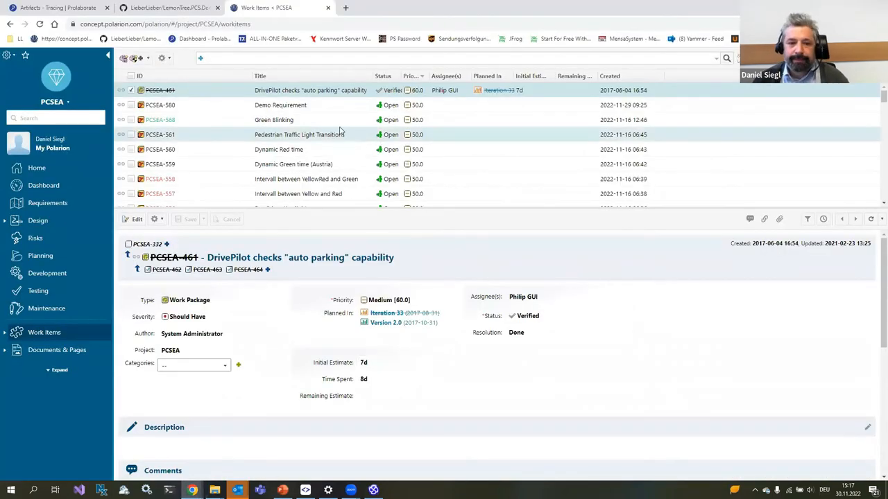
pyautogui.click(273, 119)
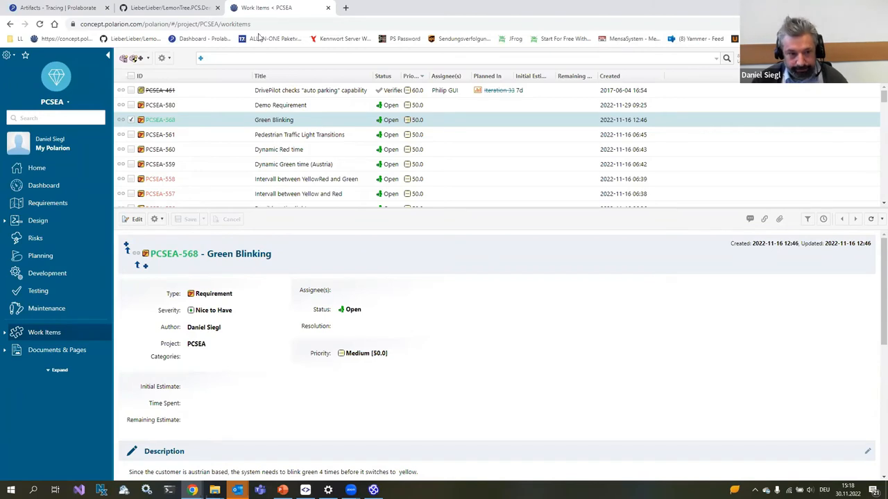
# - Show GitHub issue #213 'Implement Green Blinking for Austria' in LemonTree.PCS.Demo
pyautogui.click(166, 9)
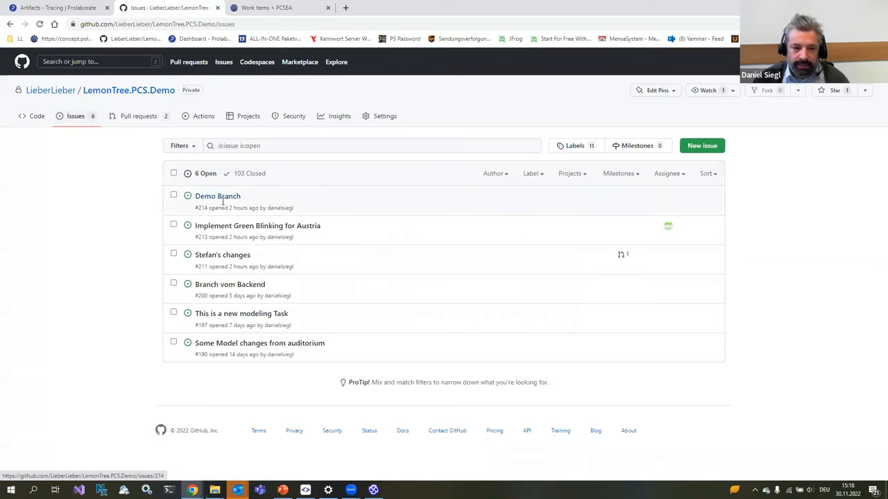
pyautogui.click(258, 225)
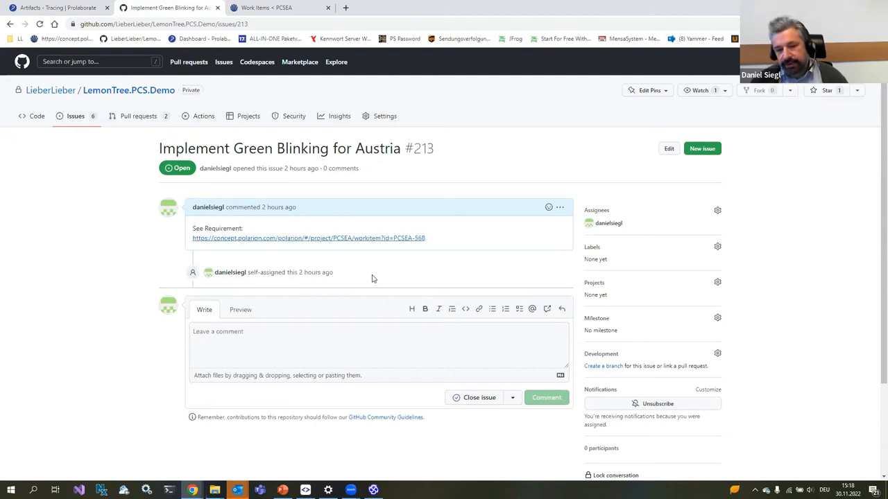
pyautogui.moveTo(292, 244)
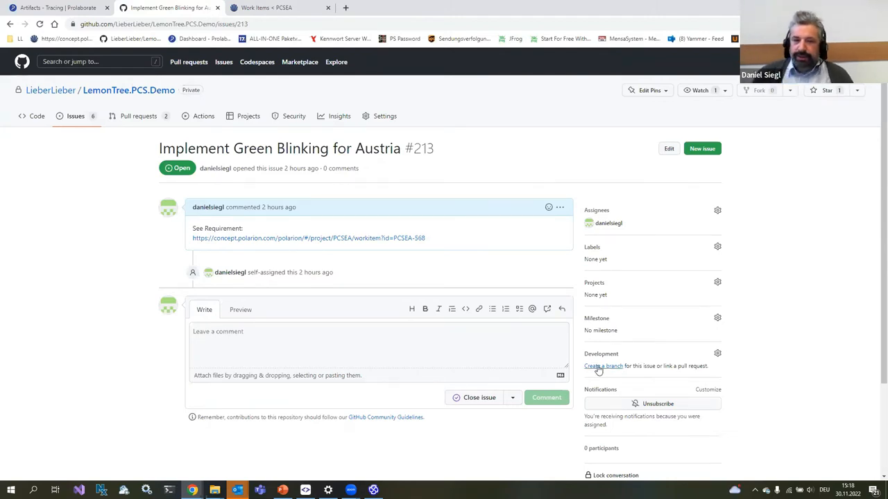
# - Create branch 213-implement-green-blinking-for-austria from issue #213 and dismiss the checkout popup
pyautogui.click(602, 367)
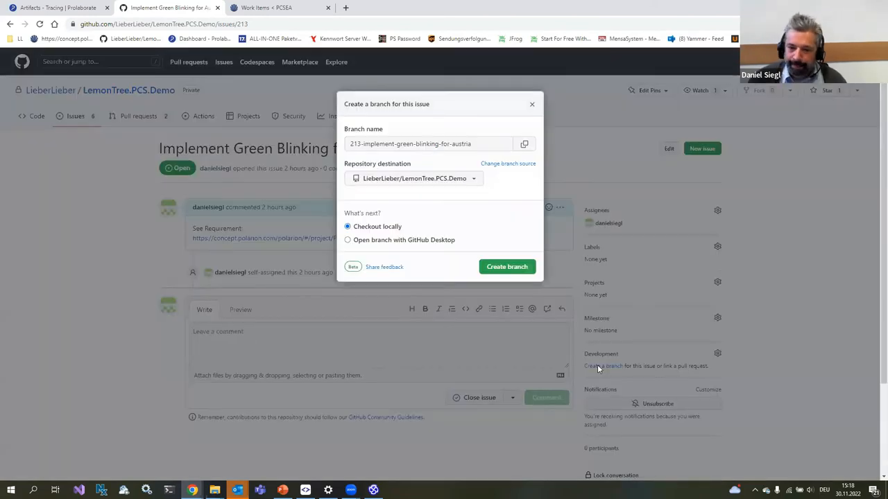
pyautogui.click(506, 267)
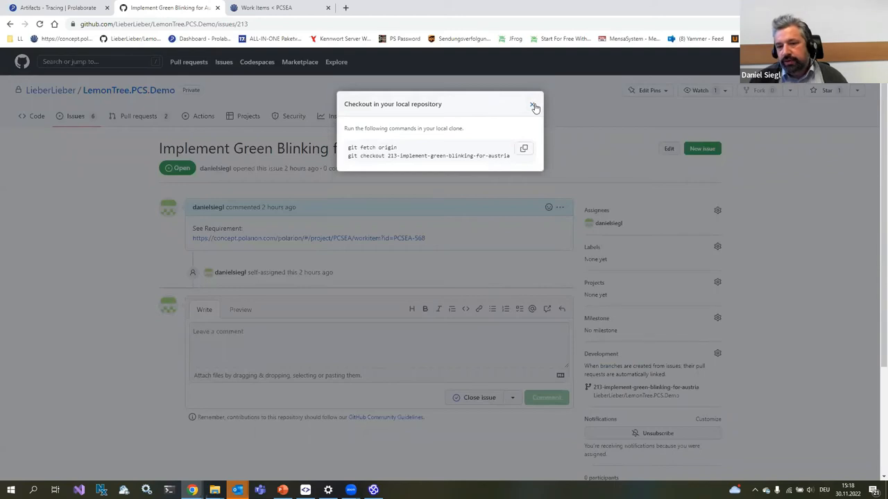
pyautogui.click(534, 109)
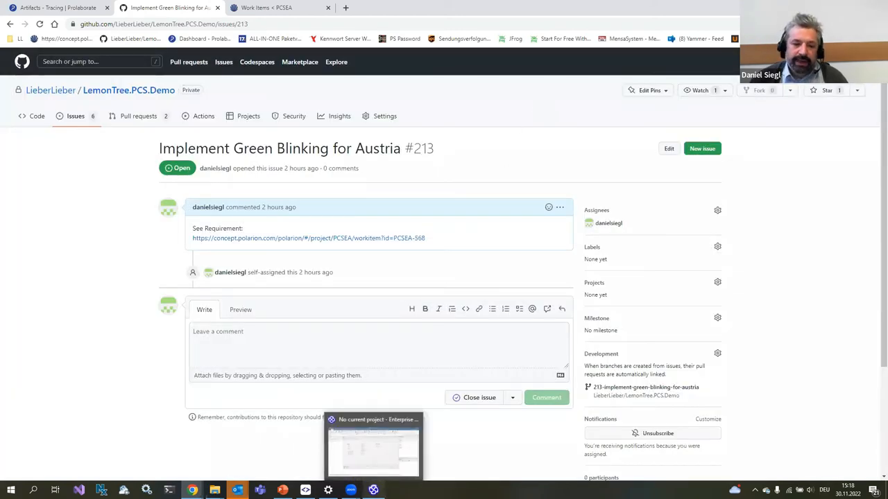
# - Load the recent 'Model' project from the Enterprise Architect Start Page
pyautogui.click(374, 444)
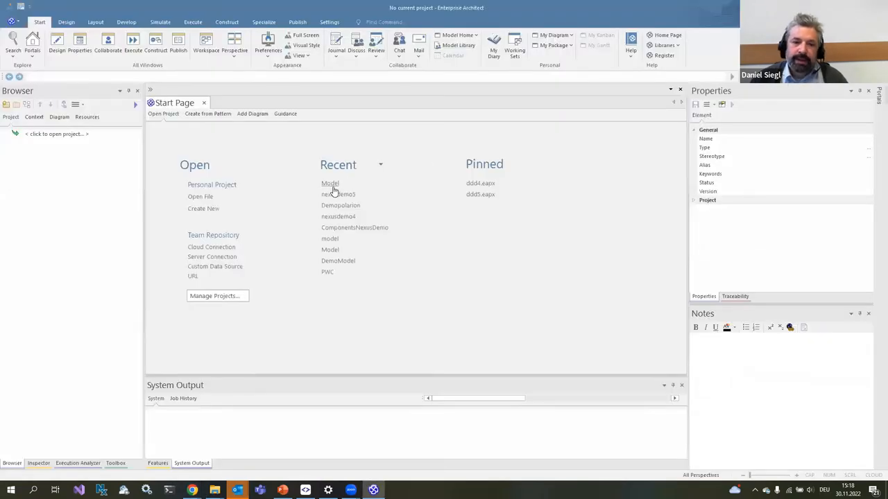
pyautogui.click(331, 183)
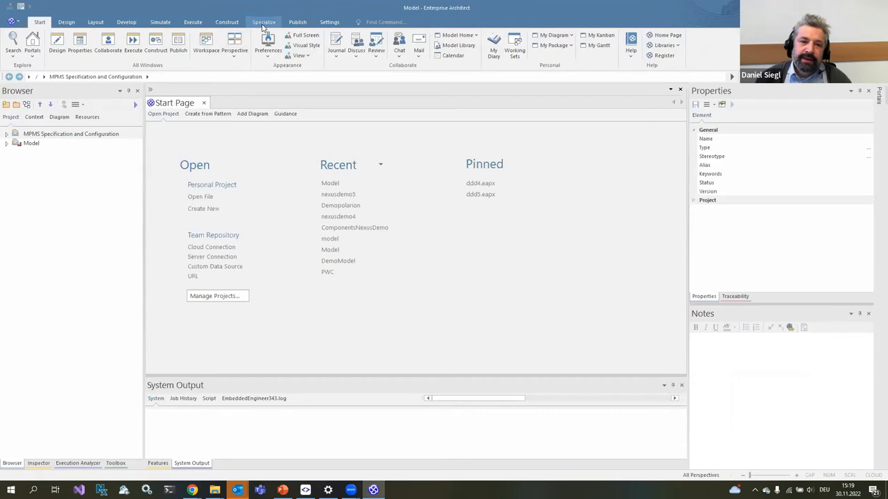
# - Pull the latest model changes via LemonTree Git and acknowledge the 'Pull was successful' message
pyautogui.click(394, 49)
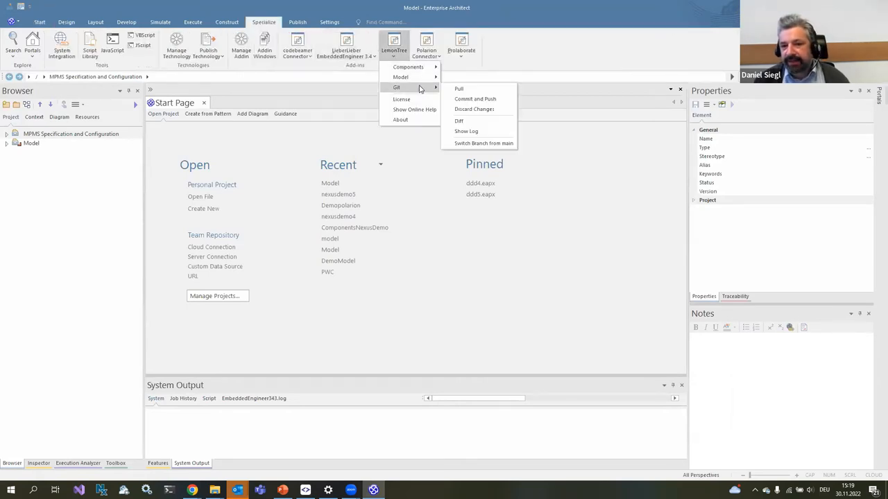
pyautogui.click(458, 89)
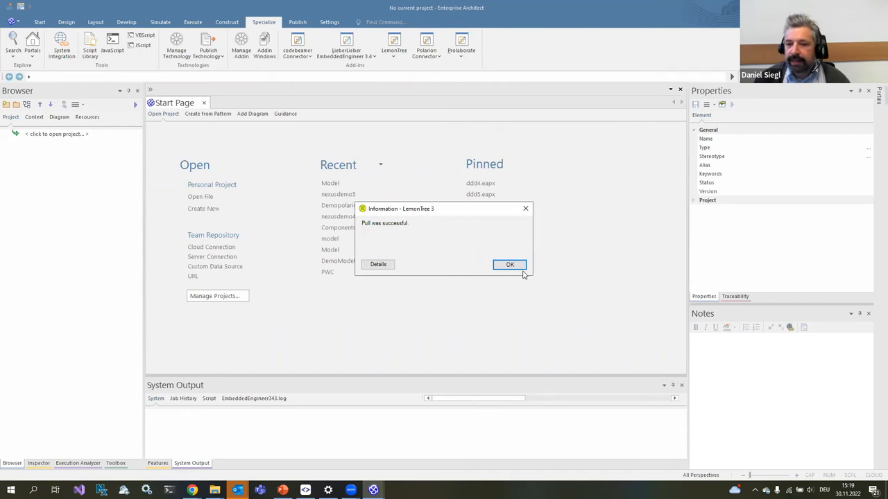
pyautogui.click(510, 264)
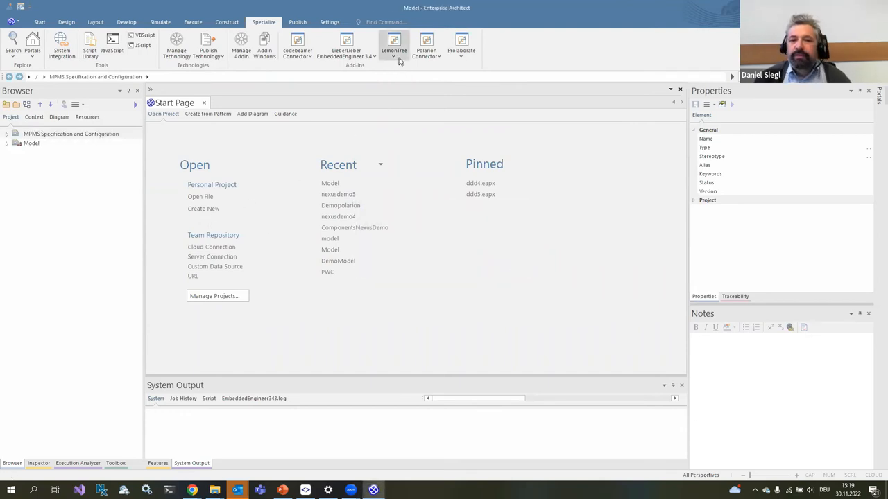
pyautogui.click(394, 45)
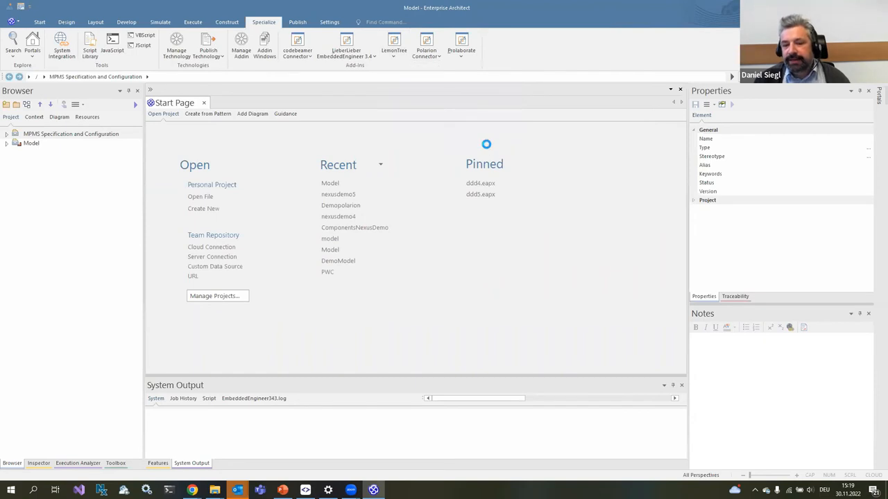
# - Switch to remote branch remotes/origin/213-implement-green-blinking-for-austria via LemonTree's Switch Branch dialog
pyautogui.click(394, 41)
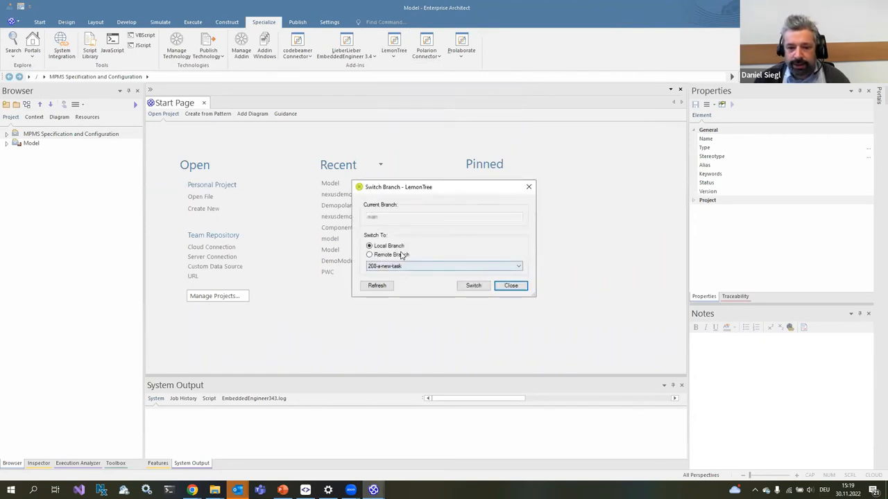
pyautogui.click(369, 256)
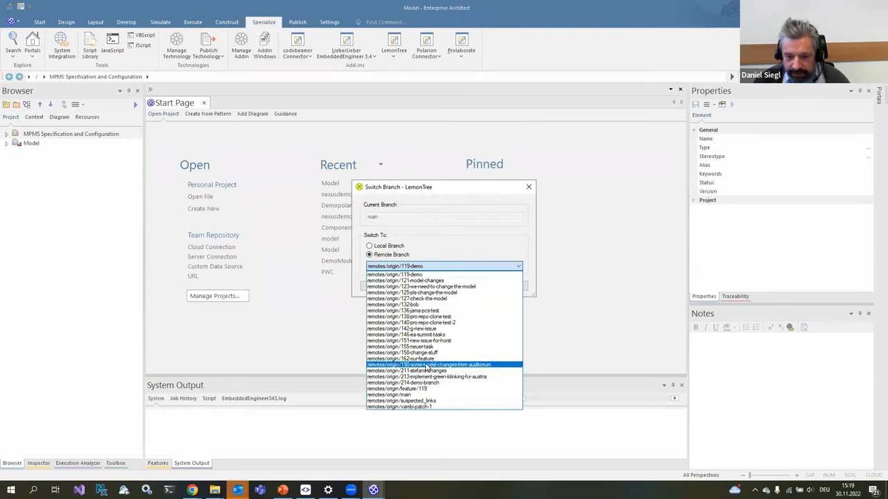
pyautogui.click(427, 377)
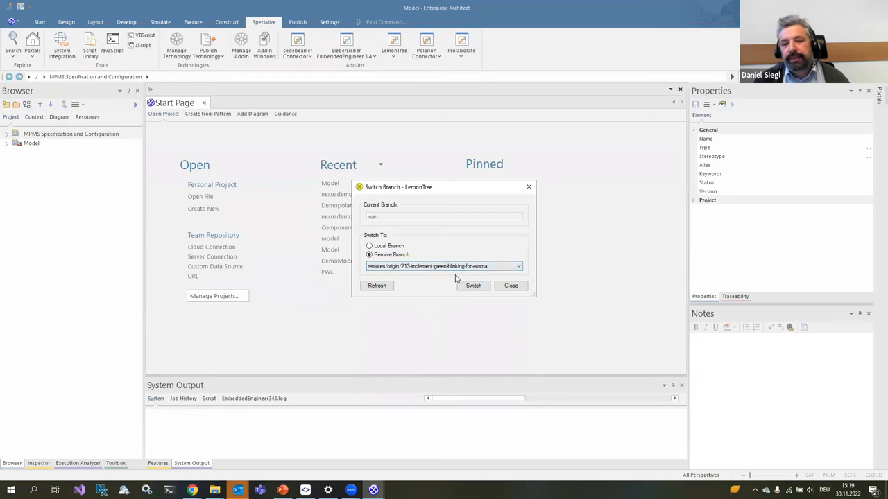
pyautogui.moveTo(473, 286)
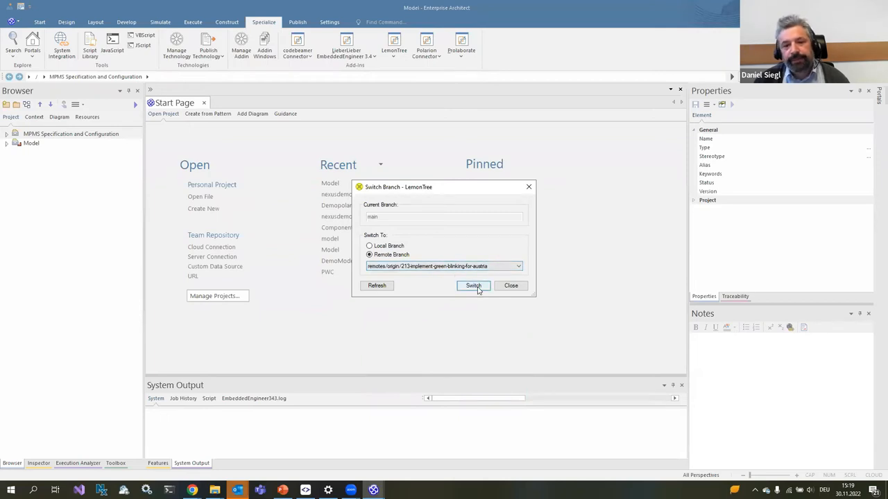
pyautogui.click(473, 286)
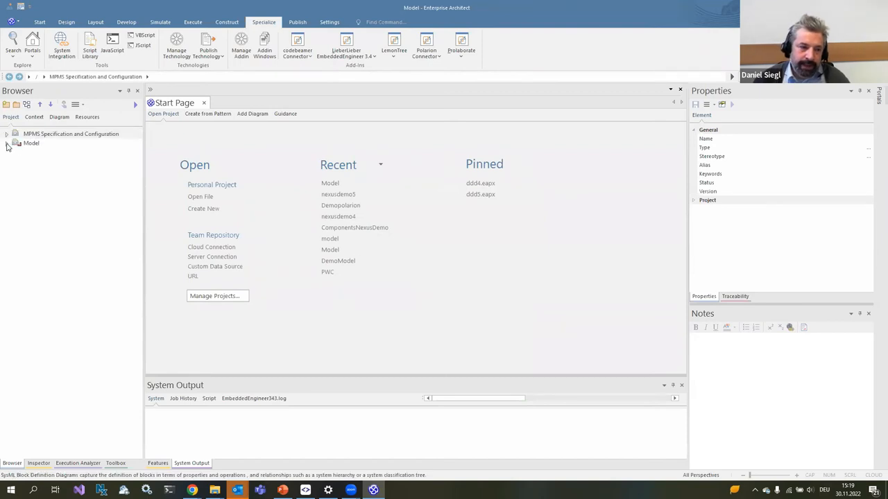
# - Expand Model > Requirements > PCSEA in the Browser to list its requirements
pyautogui.click(7, 143)
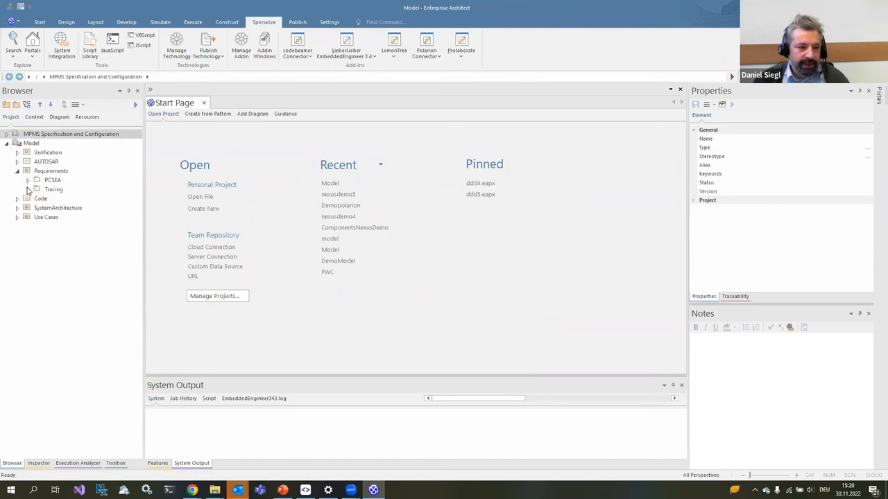
pyautogui.click(37, 180)
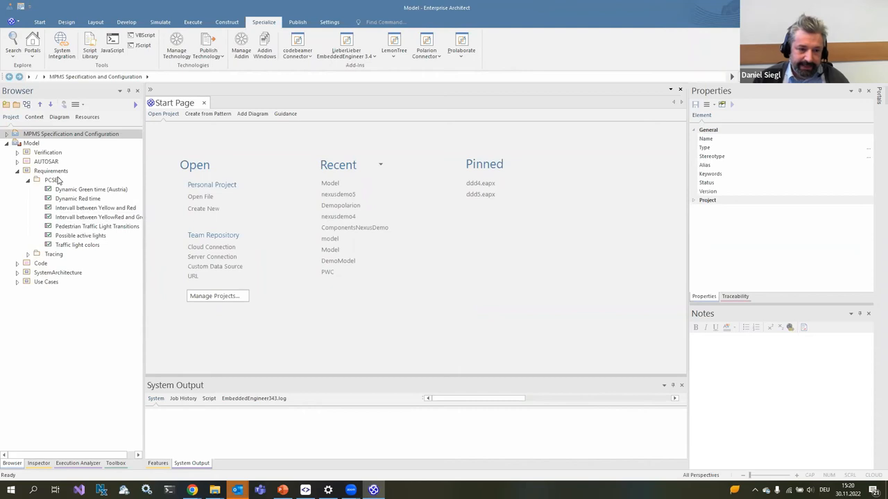
# - Import requirements from Polarion into PCSEA via the Polarion Connector, then expand the Tracing package
pyautogui.rightClick(52, 180)
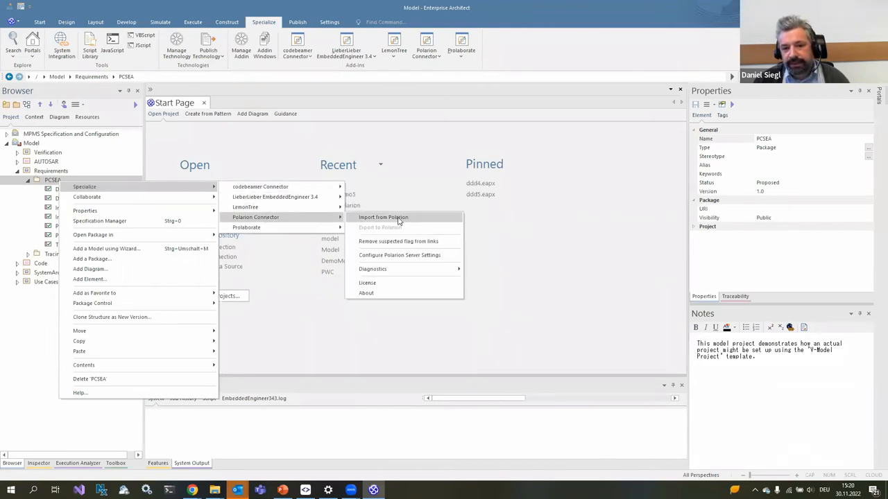
pyautogui.click(382, 216)
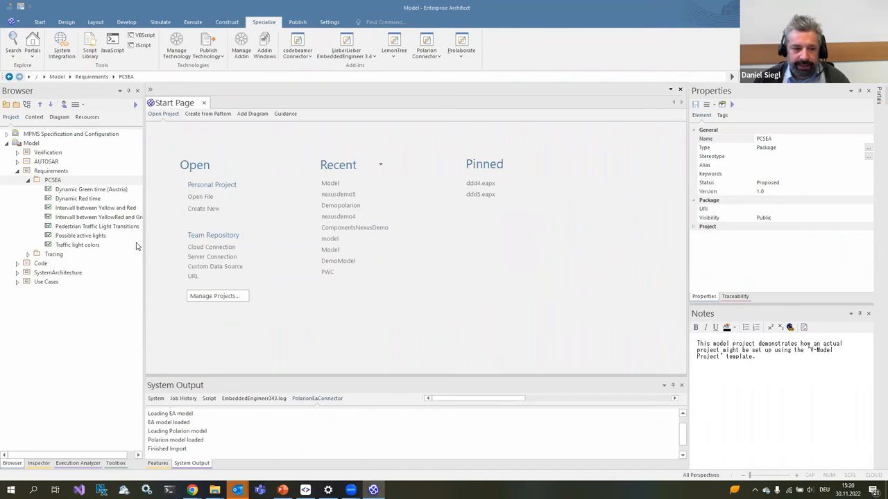
pyautogui.click(72, 216)
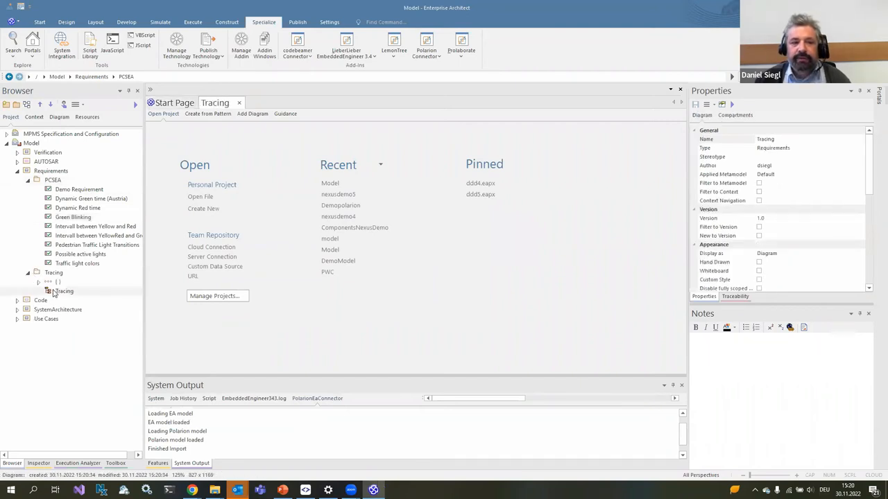
# - Place the Green Blinking requirement onto the Tracing diagram as a linked element
pyautogui.doubleClick(64, 291)
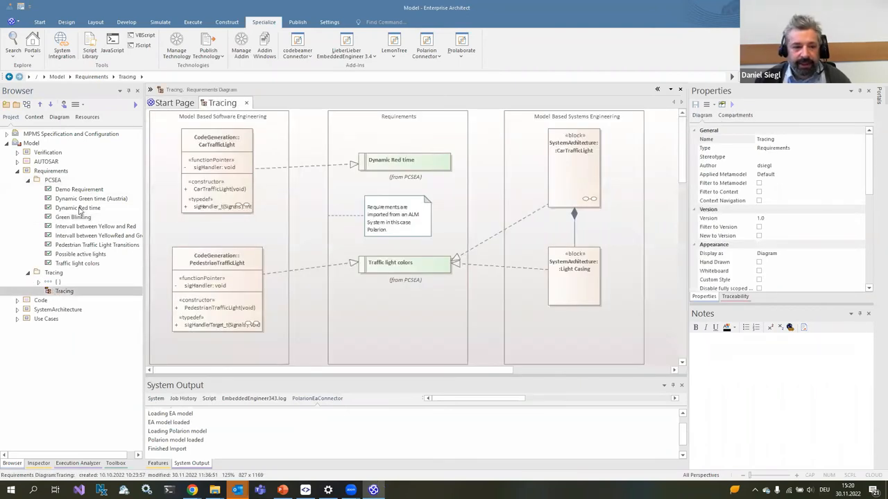
pyautogui.click(72, 217)
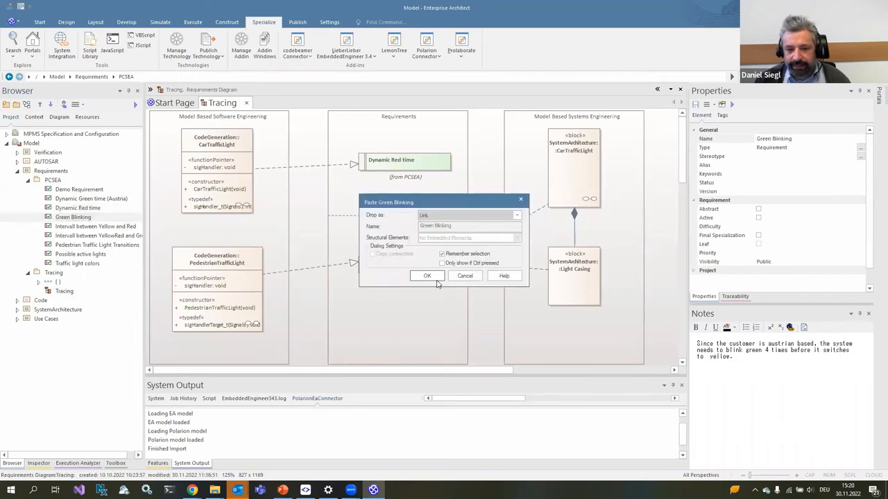
pyautogui.click(428, 275)
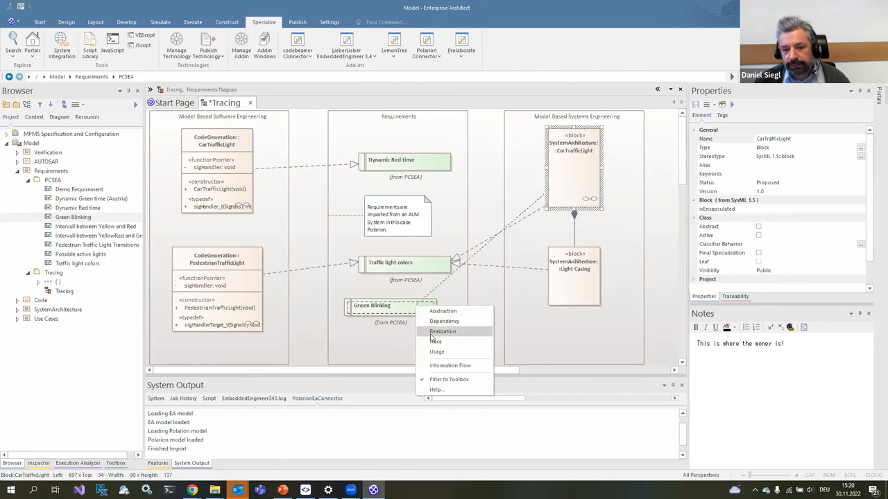
# - Draw Realization links from the CarTrafficLight block and class to Green Blinking
pyautogui.click(442, 330)
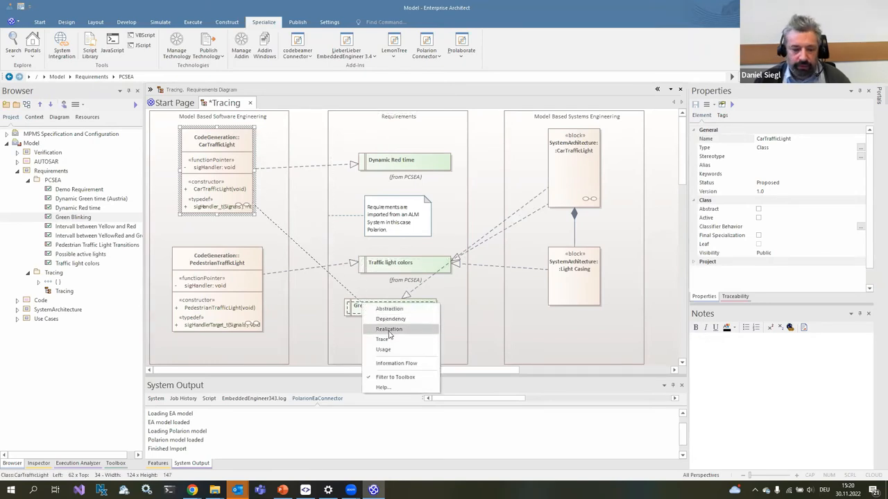
pyautogui.click(388, 329)
pyautogui.write('This is where the money is!')
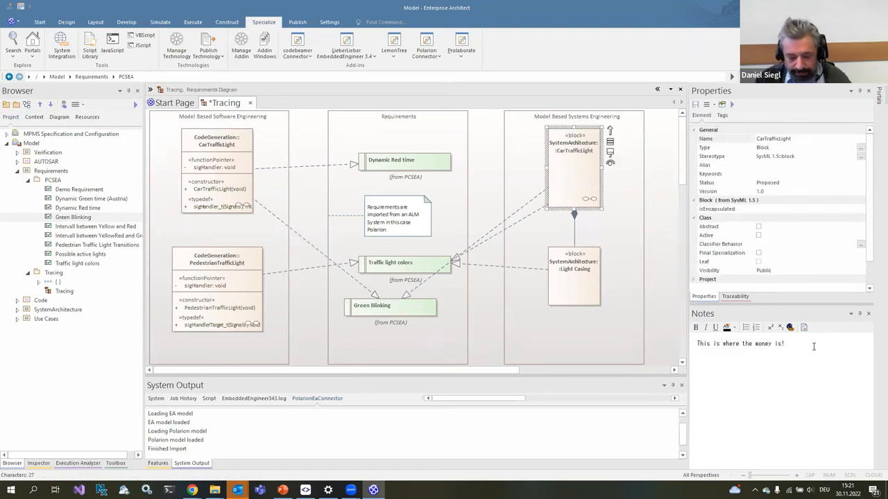
# - Note on CarTrafficLight that we need to change the behaviour
pyautogui.write('We need')
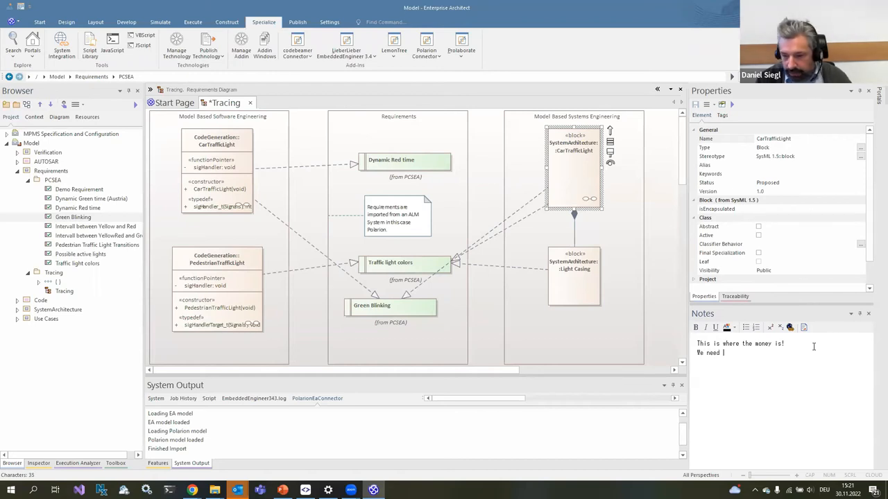
pyautogui.write('to change the behavio')
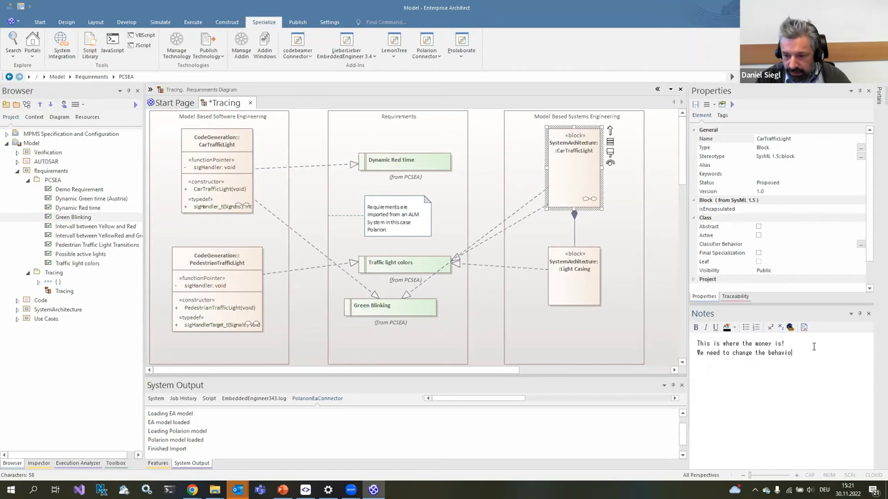
# - Note on Light Casing: 'Pls detail why we need this going forward.'
pyautogui.click(574, 274)
pyautogui.write('Pls. detai')
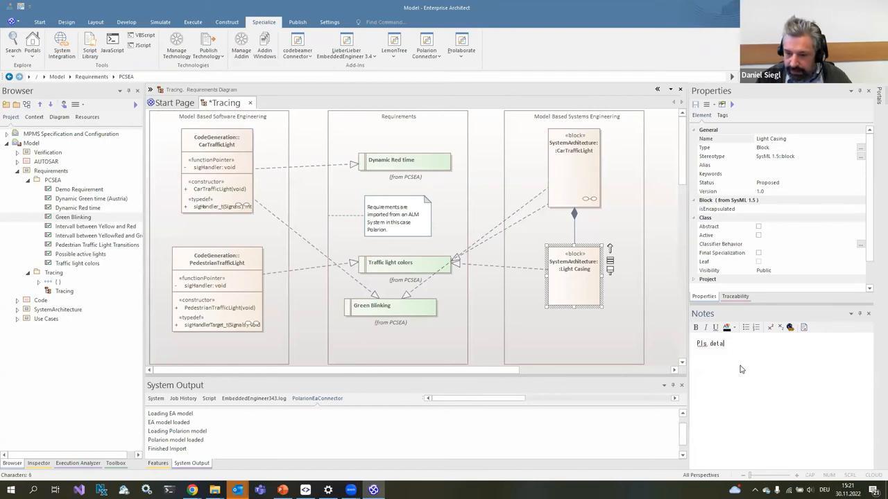
pyautogui.write('why v')
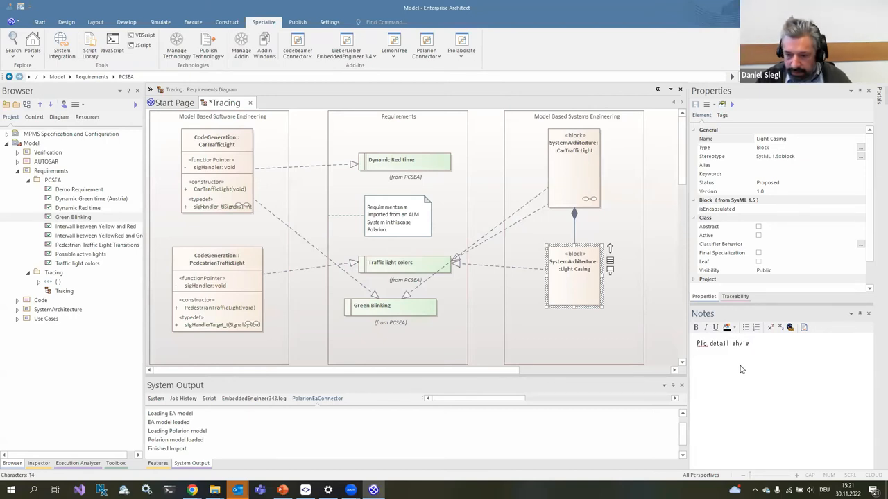
pyautogui.write('we need this i')
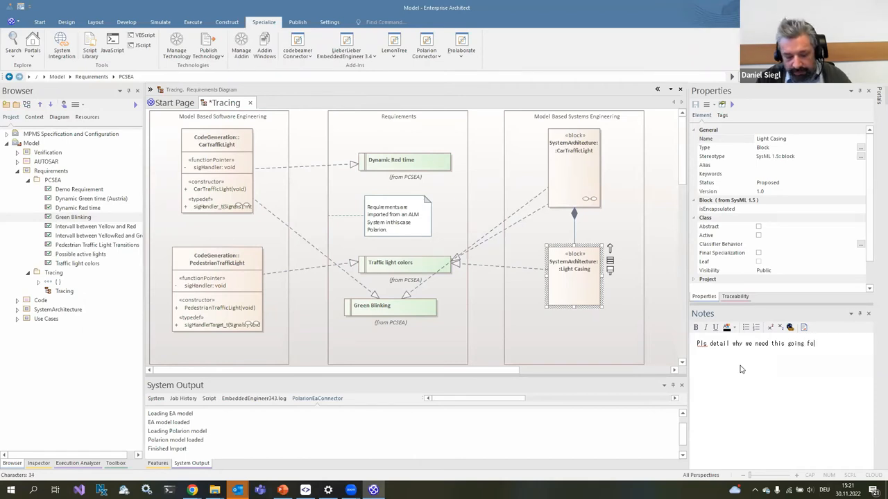
pyautogui.write('ward.')
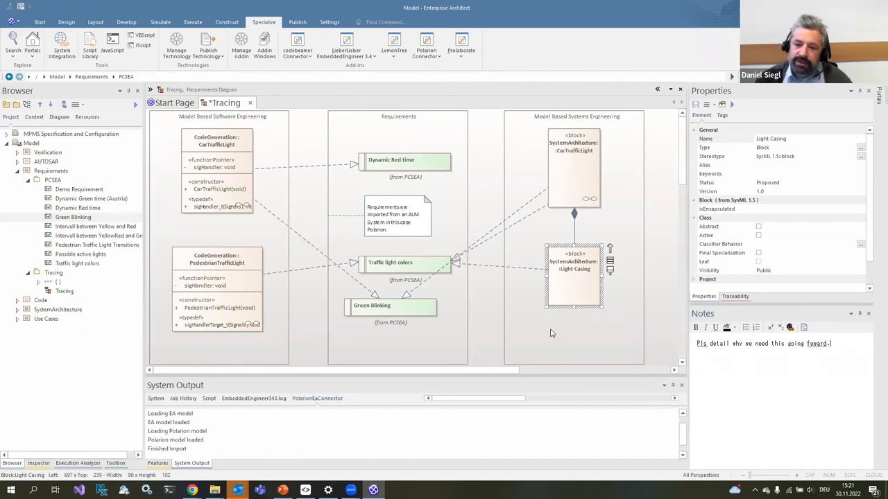
# - Reposition the Green Blinking requirement just above Traffic light colors
pyautogui.click(391, 312)
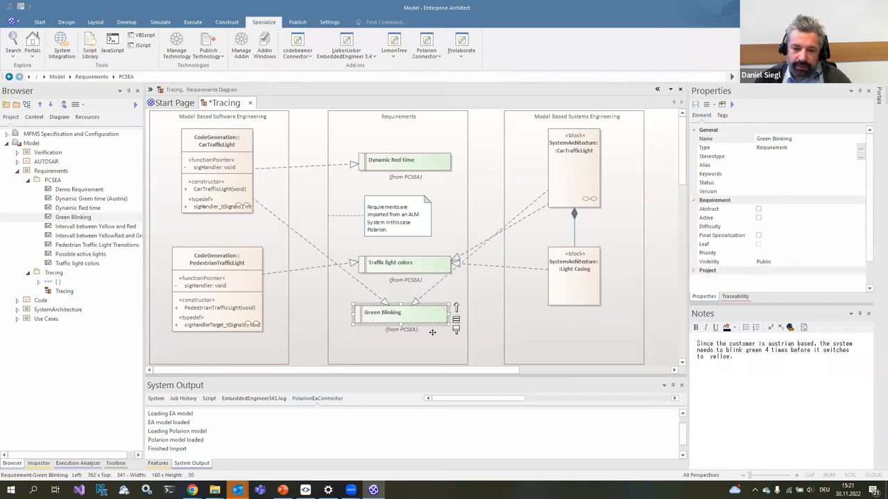
pyautogui.moveTo(403, 312); pyautogui.dragTo(410, 334)
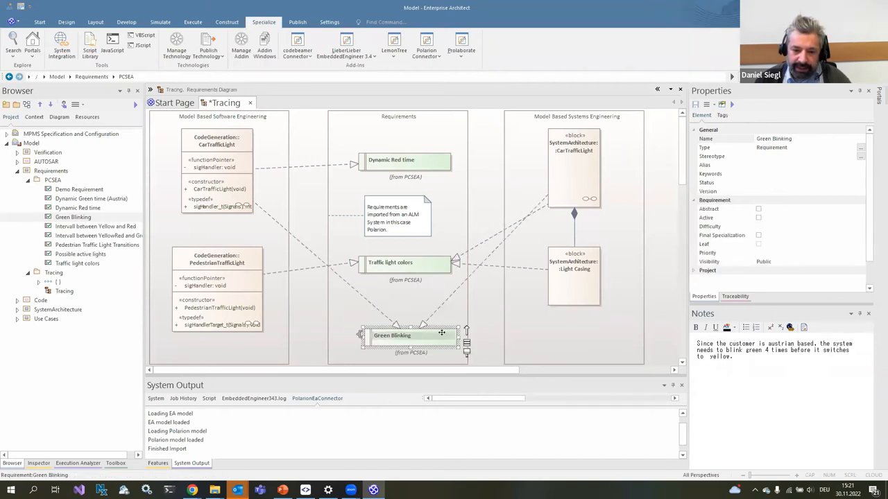
pyautogui.click(411, 339)
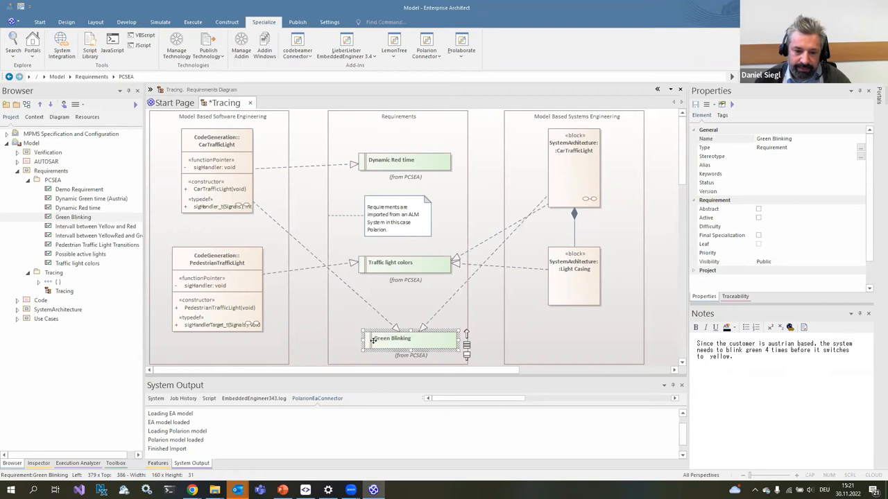
pyautogui.moveTo(391, 339); pyautogui.dragTo(395, 246)
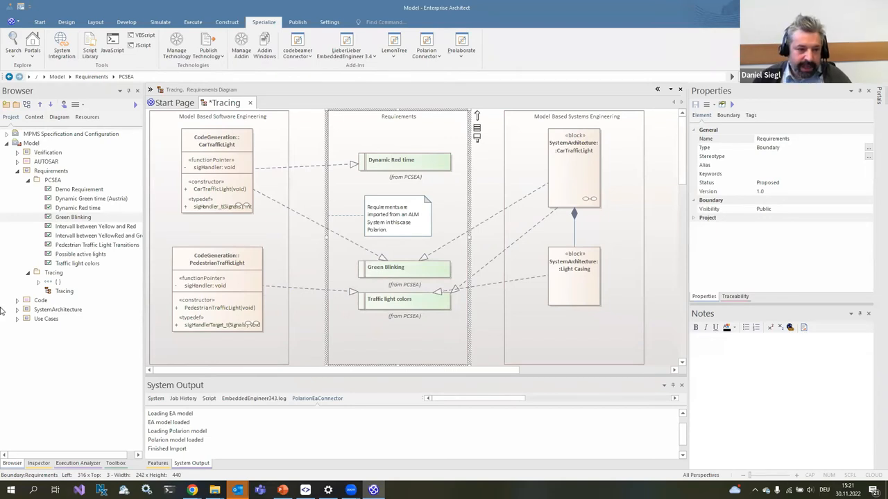
# - Expand Code > CarTrafficLight in the Browser to reach the CarTrafficSM state machine
pyautogui.click(72, 216)
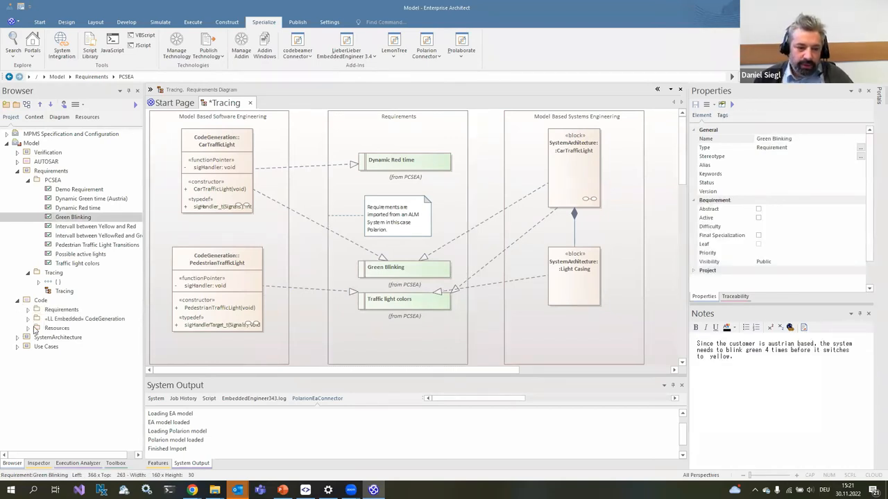
pyautogui.click(39, 327)
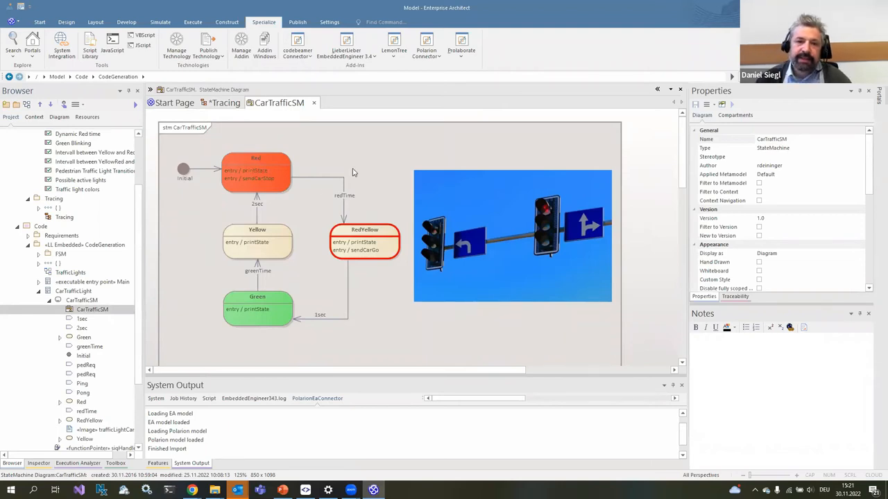
# - Start a LemonTree Git Commit and Push of the model changes
pyautogui.click(394, 44)
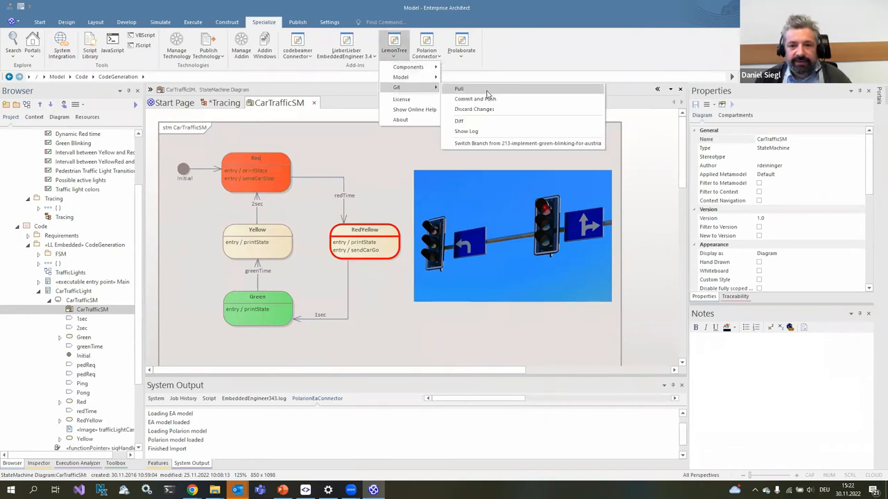
pyautogui.click(458, 89)
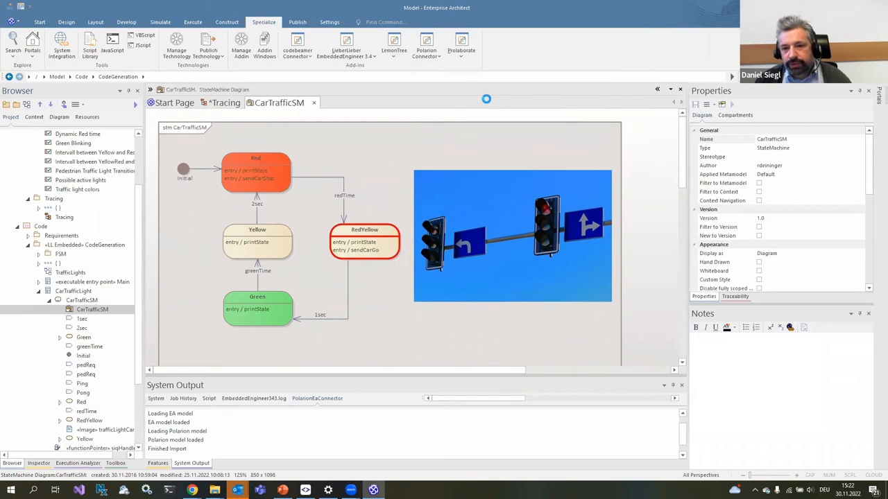
pyautogui.click(174, 102)
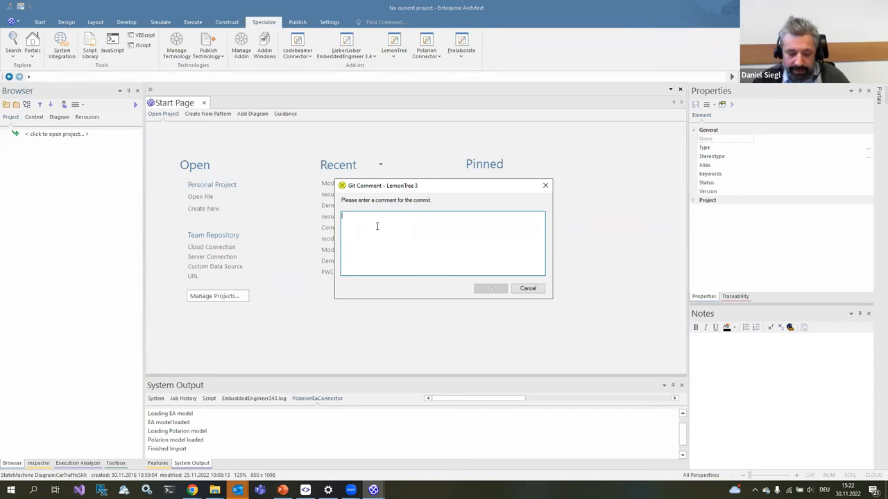
# - Commit with the comment 'We introduced green blinking'
pyautogui.write('We int')
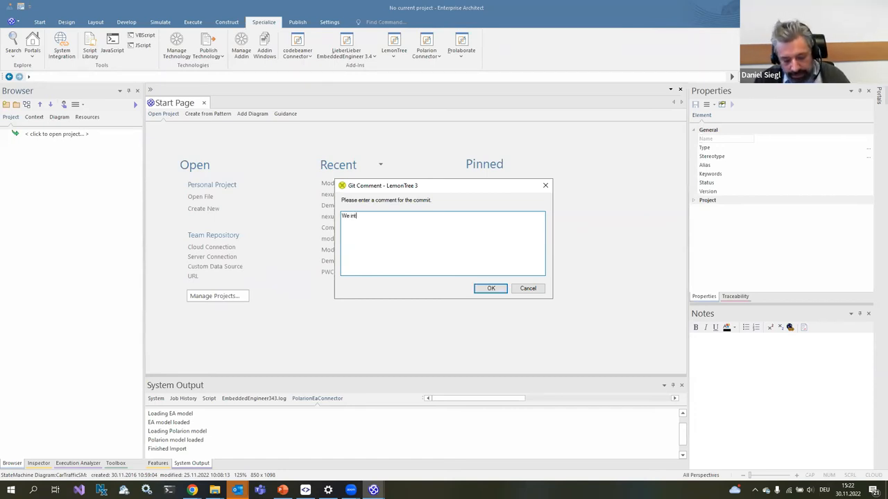
pyautogui.write('roduced')
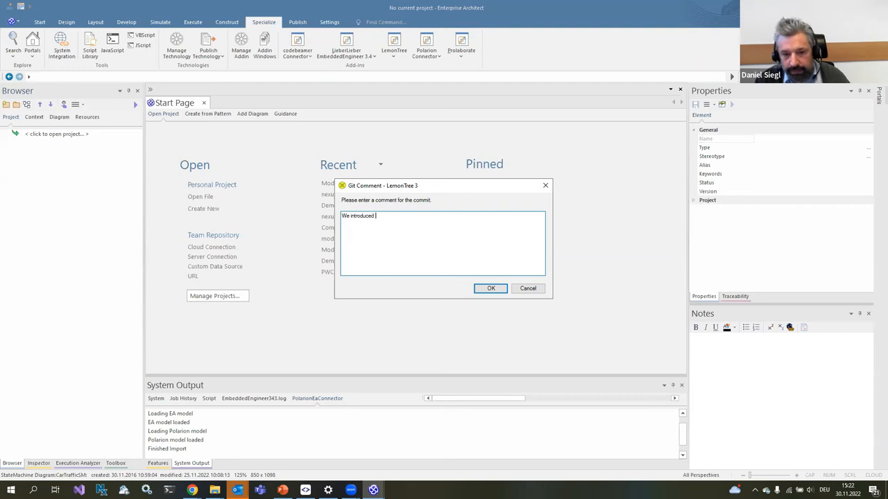
pyautogui.write('green')
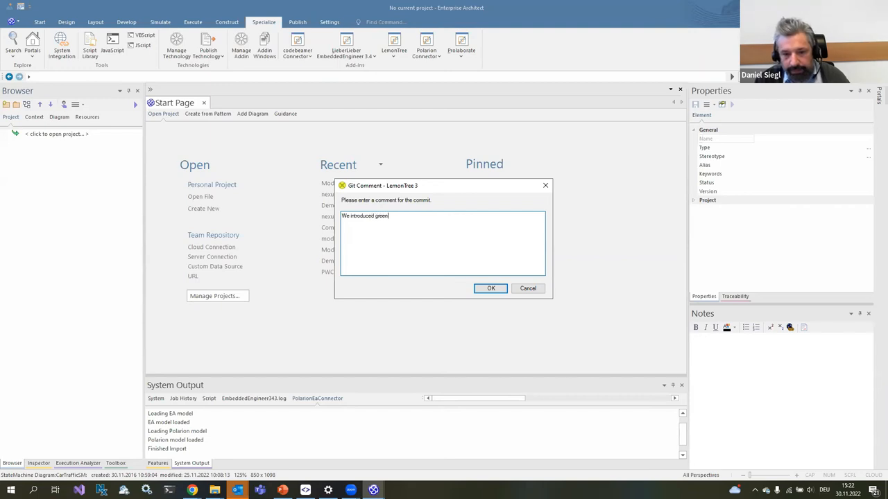
pyautogui.write('blinking')
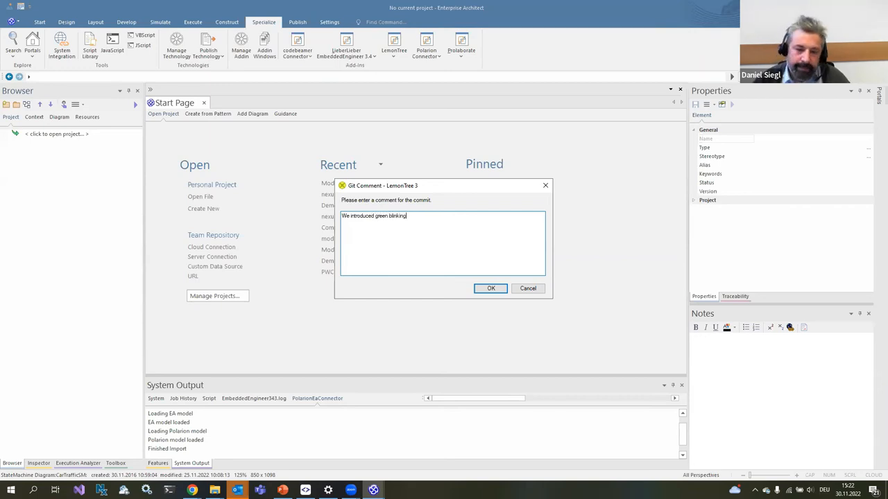
pyautogui.click(491, 287)
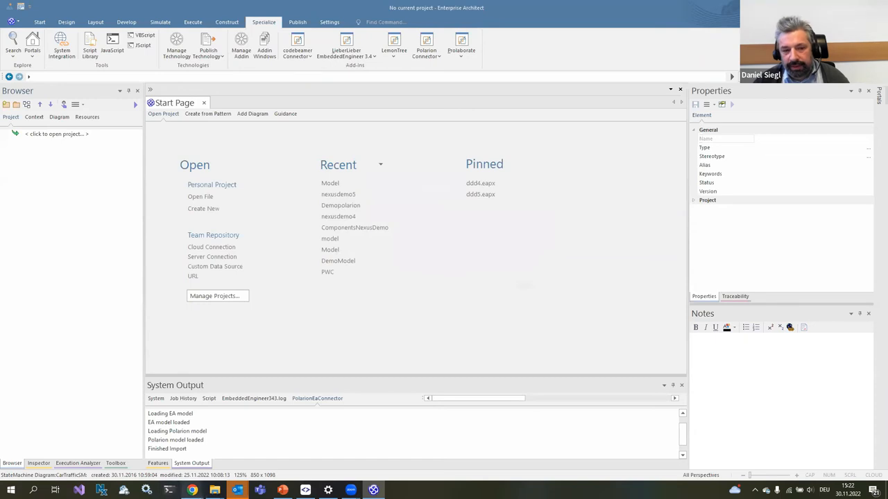
pyautogui.moveTo(358, 270)
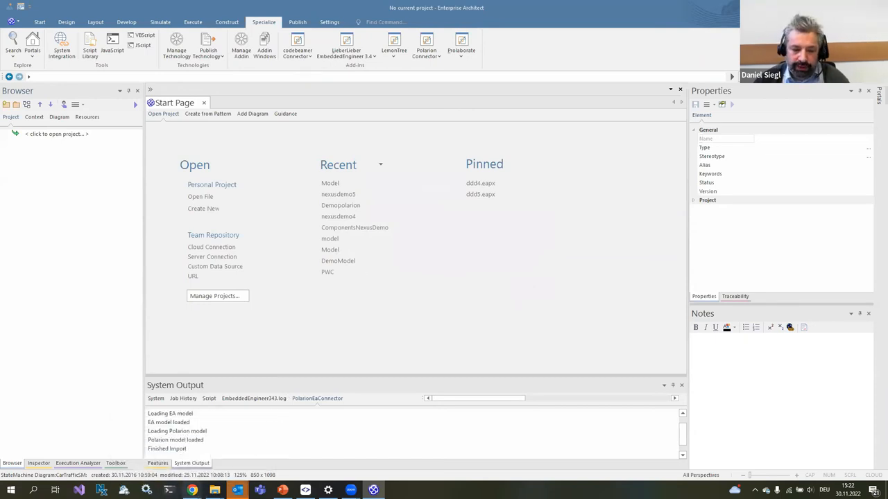
pyautogui.moveTo(192, 491)
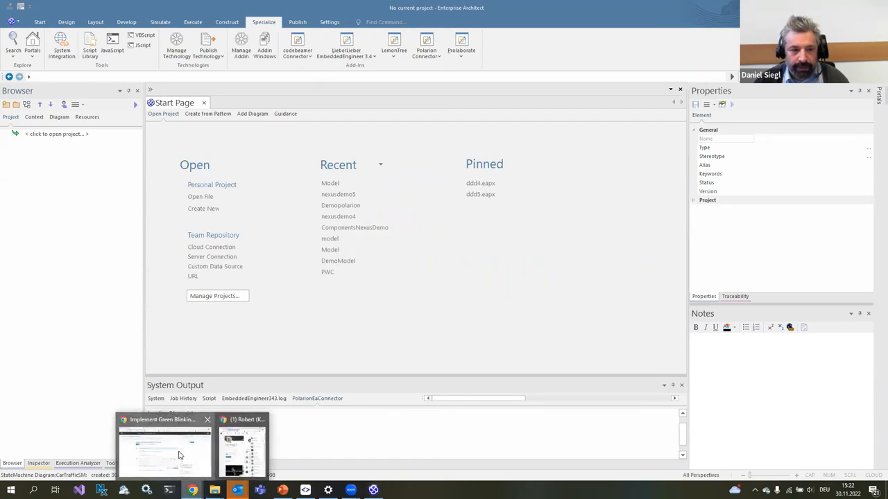
# - Create the pull request 'We introduced green blinking' from the pushed branch into main
pyautogui.click(163, 444)
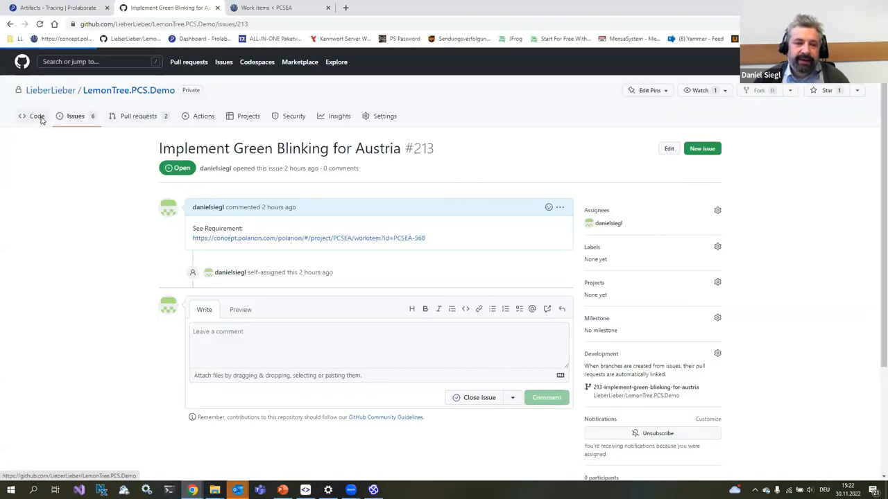
pyautogui.click(36, 116)
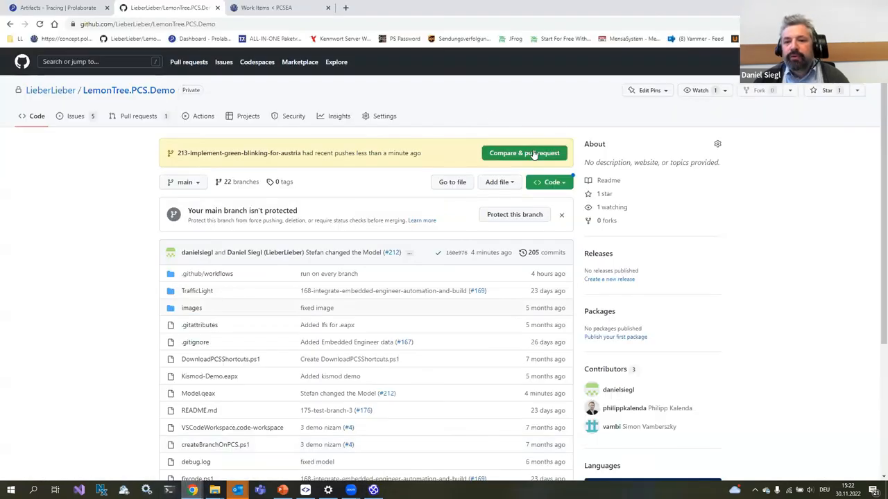
pyautogui.click(525, 153)
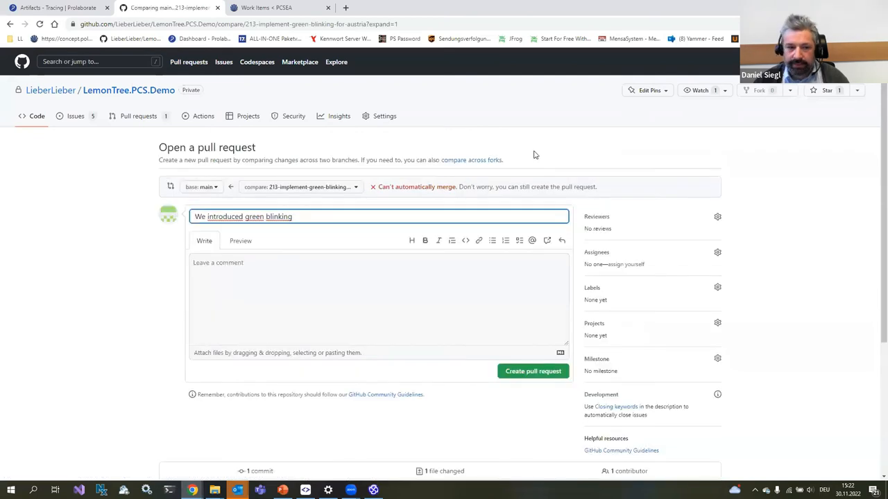
pyautogui.click(532, 371)
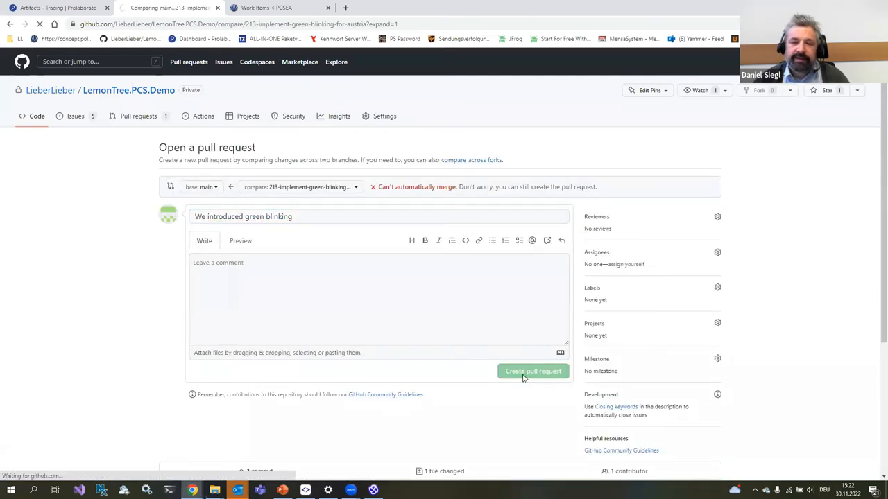
pyautogui.click(533, 372)
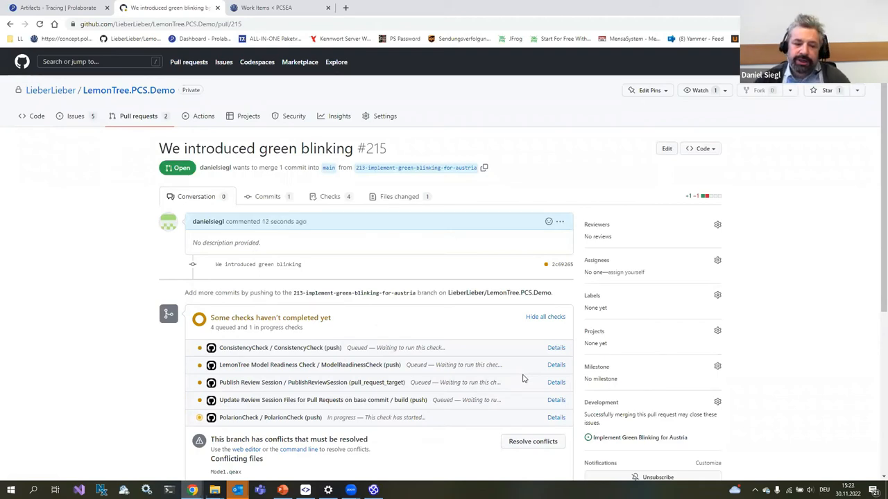
pyautogui.scroll(-3)
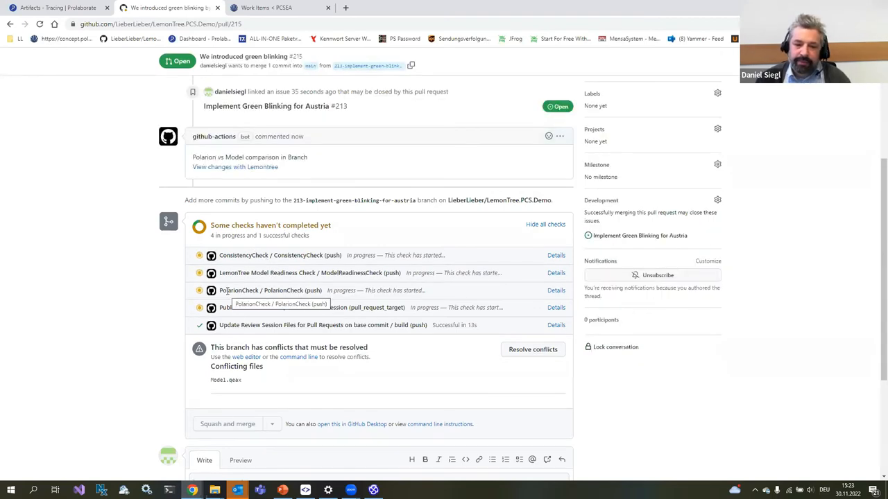
pyautogui.moveTo(284, 334)
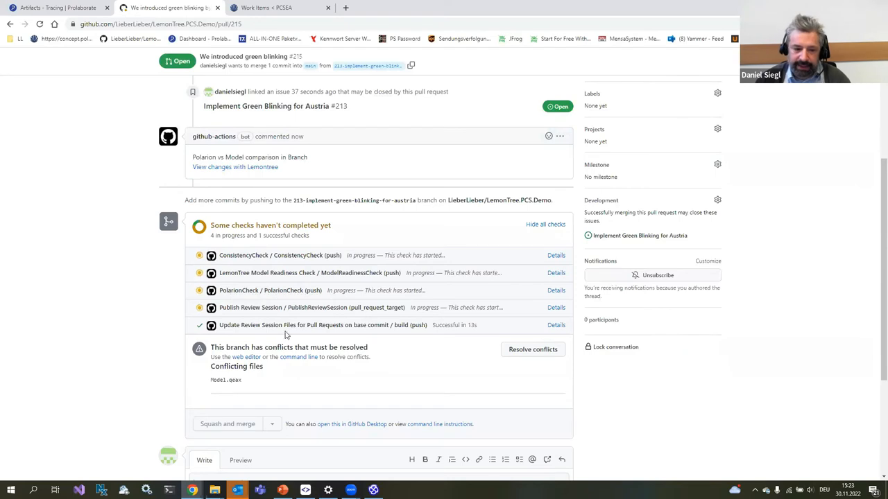
pyautogui.moveTo(257, 316)
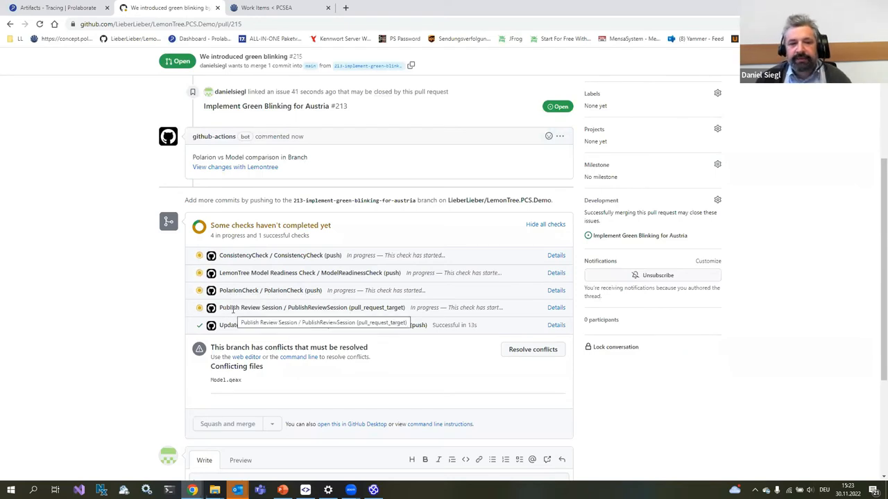
pyautogui.scroll(3)
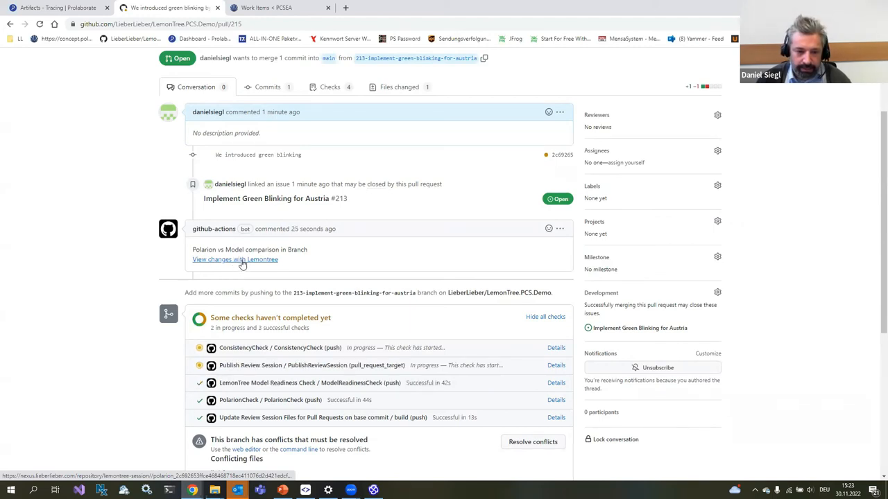
pyautogui.click(234, 259)
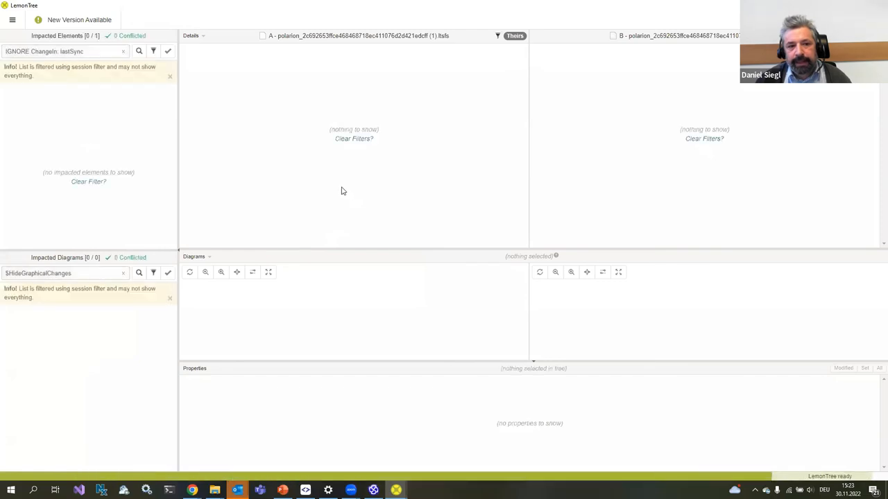
pyautogui.moveTo(183, 138)
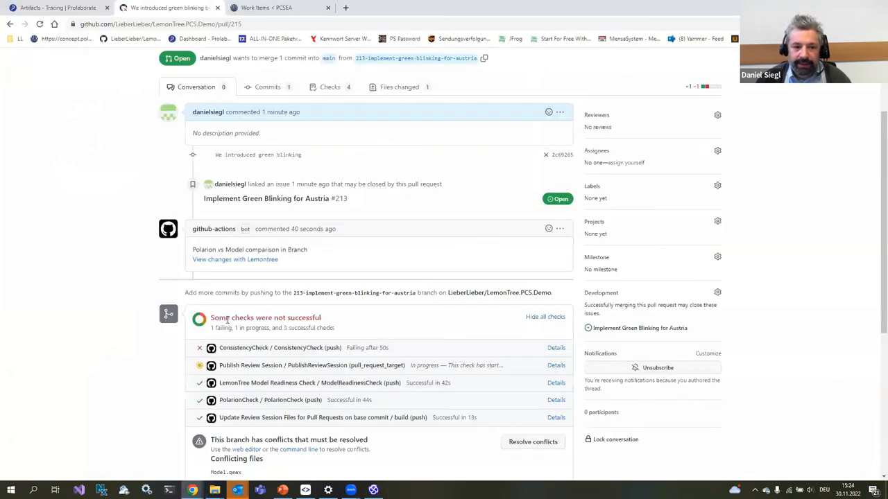
pyautogui.scroll(3)
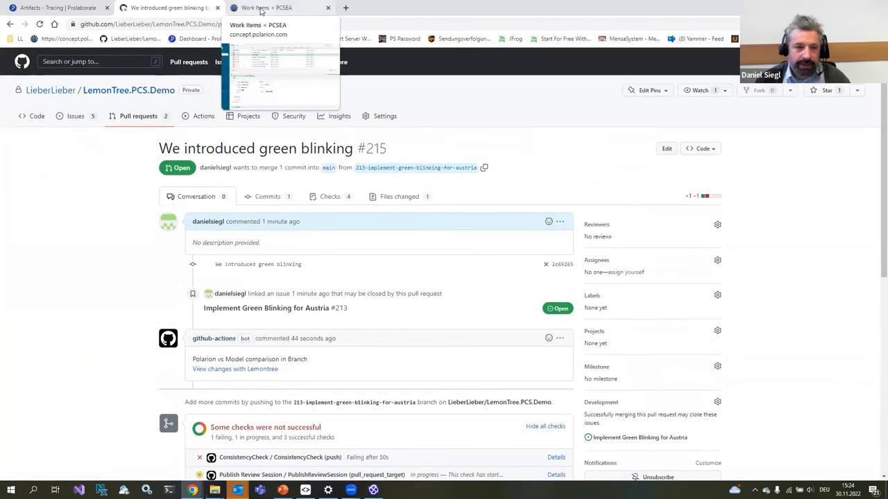
# - Edit PCSEA-568 so green blinks 6 times before switching to yellow, and save it
pyautogui.click(277, 8)
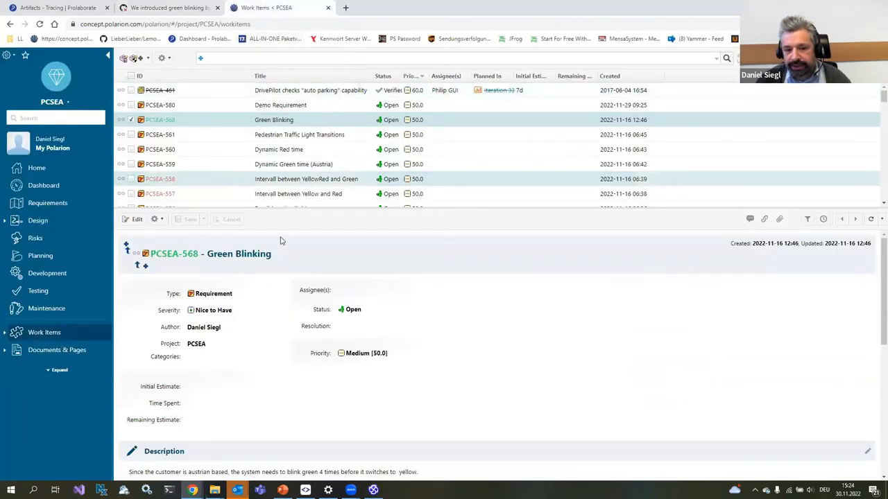
pyautogui.scroll(-3)
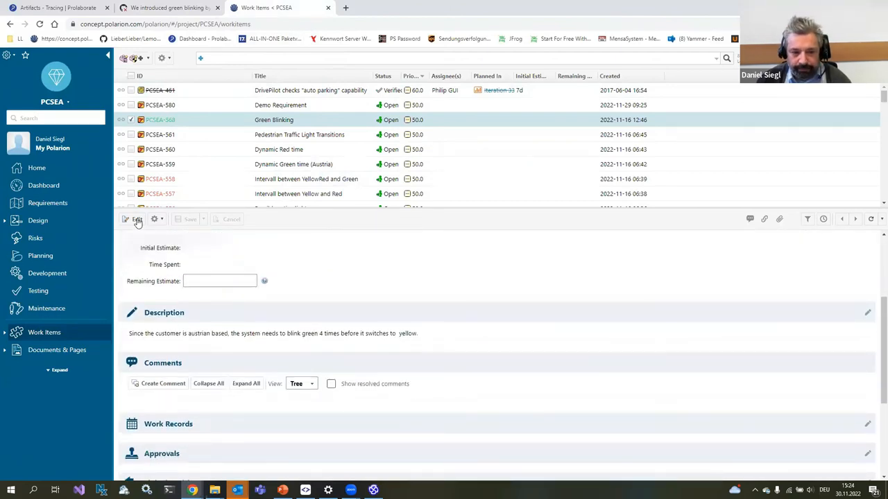
pyautogui.click(136, 219)
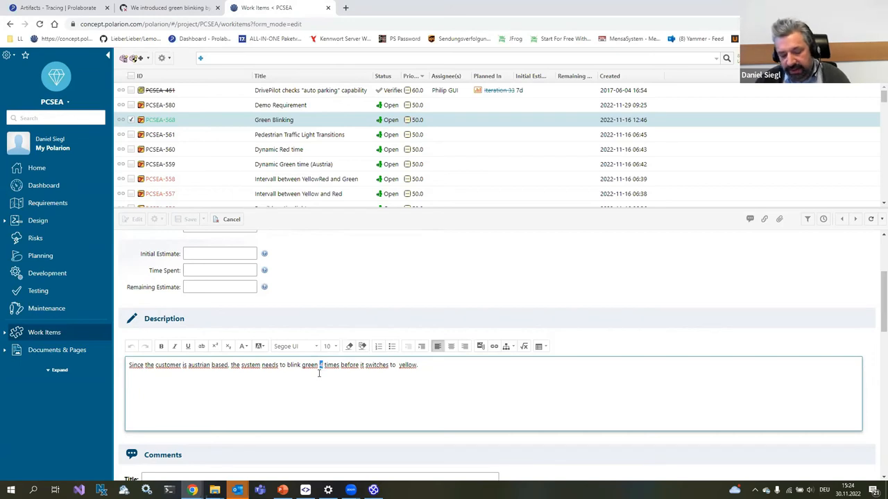
pyautogui.write('6')
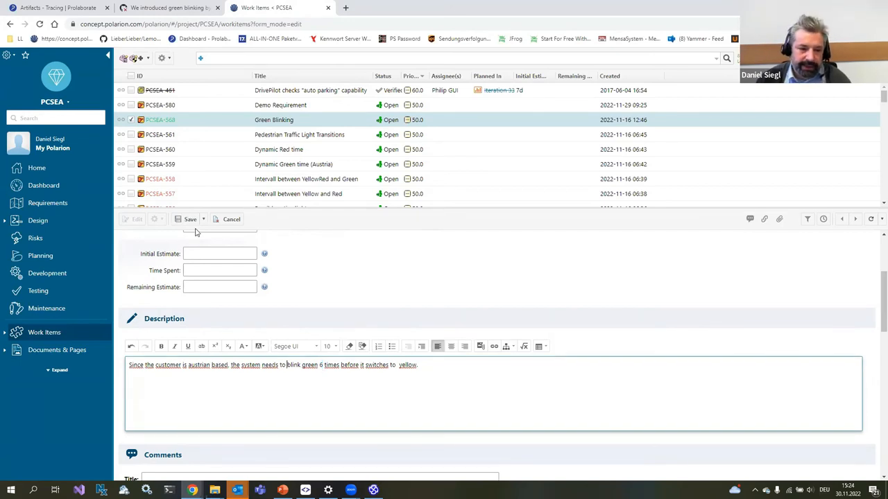
pyautogui.click(190, 219)
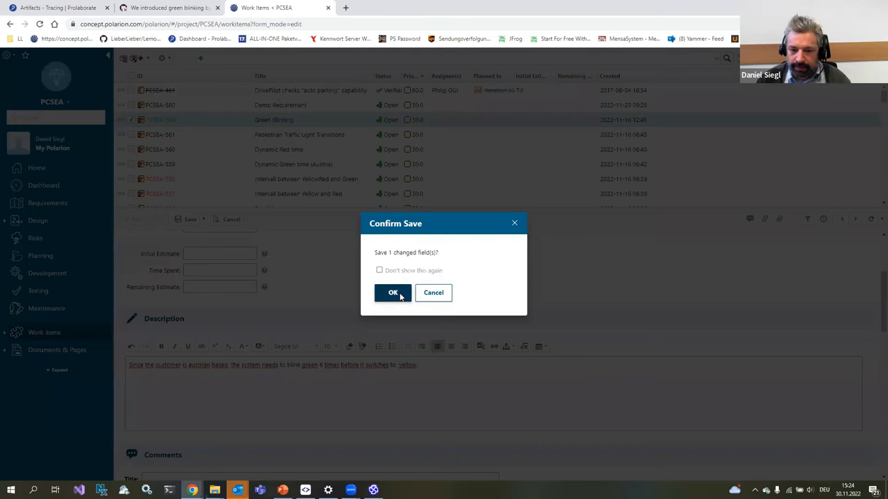
pyautogui.click(393, 292)
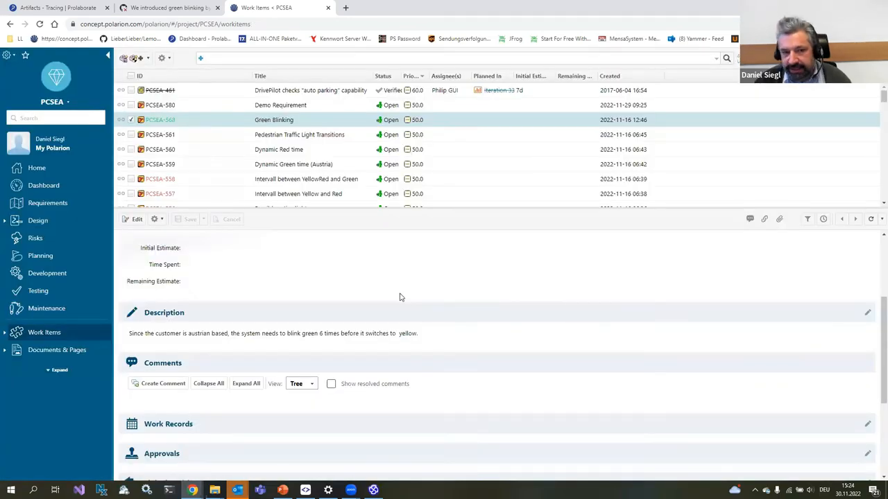
pyautogui.moveTo(215, 100)
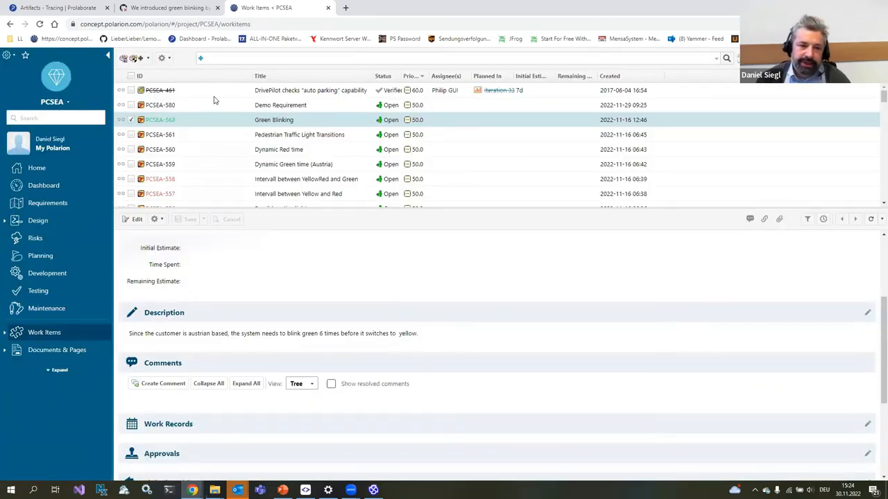
# - Return to pull request #215 and scroll through its failed checks and conflicts
pyautogui.click(166, 9)
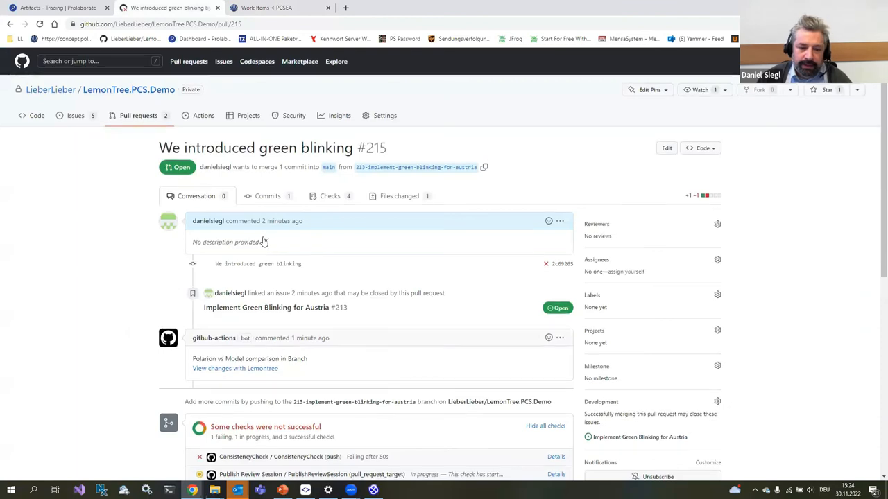
pyautogui.scroll(-3)
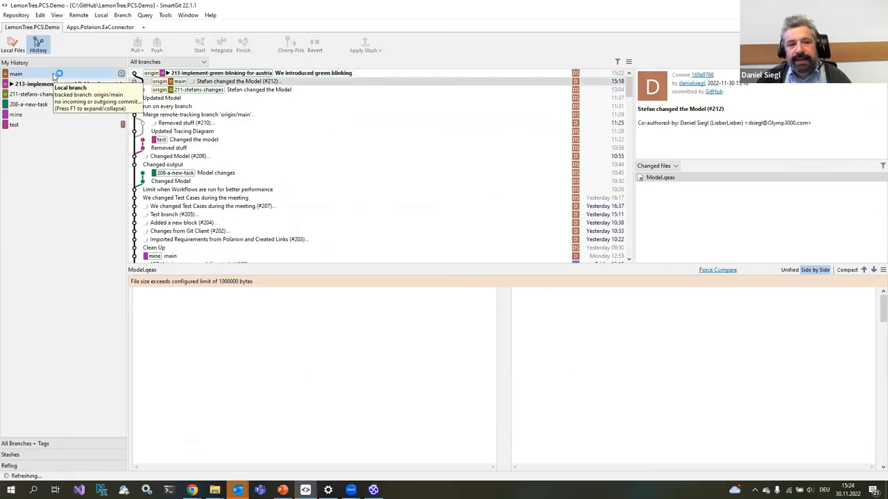
# - Discard the local Model.qeax changes in SmartGit
pyautogui.click(11, 44)
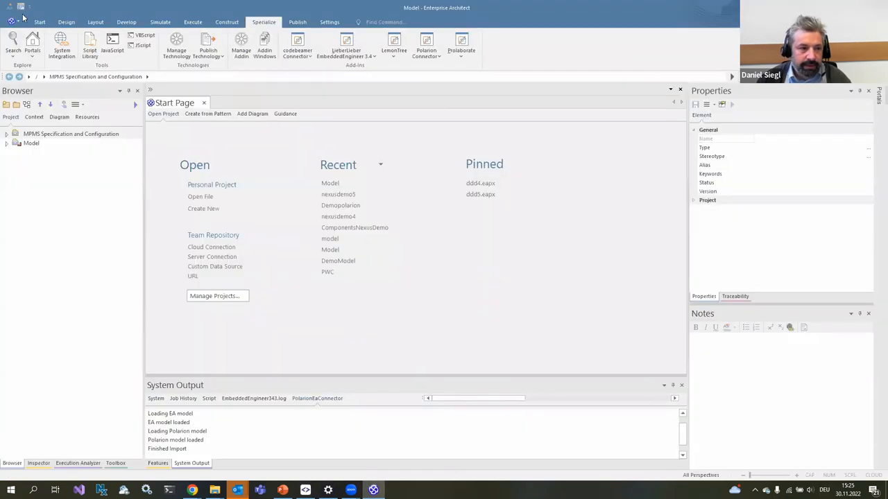
pyautogui.click(11, 13)
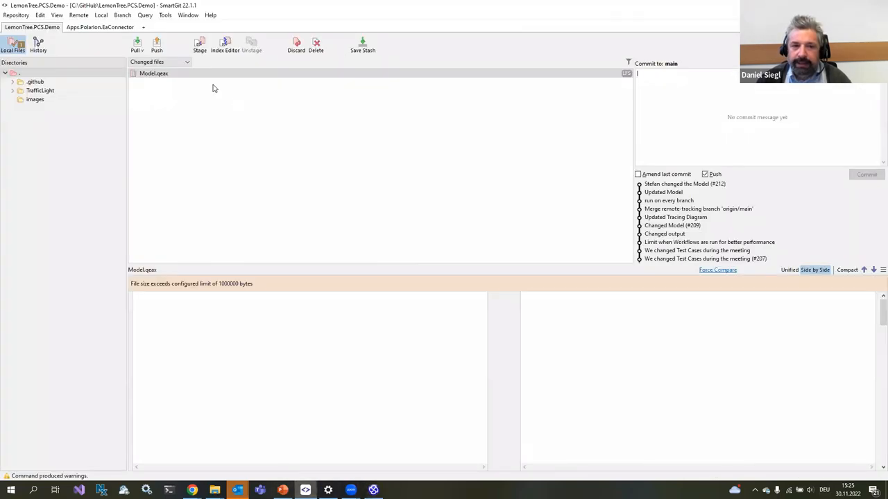
pyautogui.click(296, 45)
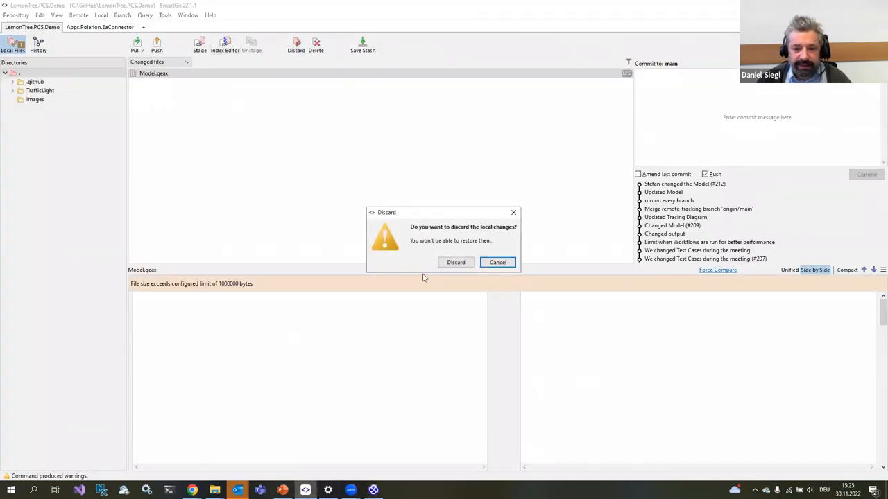
pyautogui.click(455, 262)
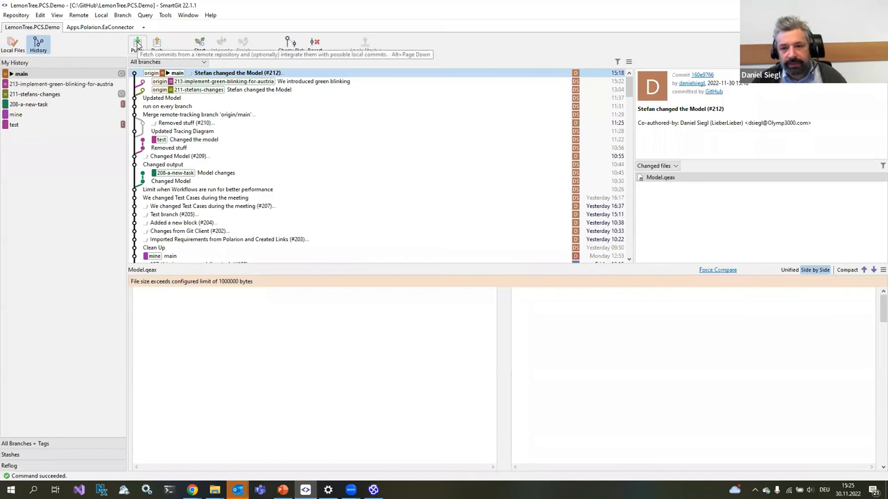
# - Pull, then rebase 213-implement-green-blinking-for-austria onto origin/main
pyautogui.click(136, 43)
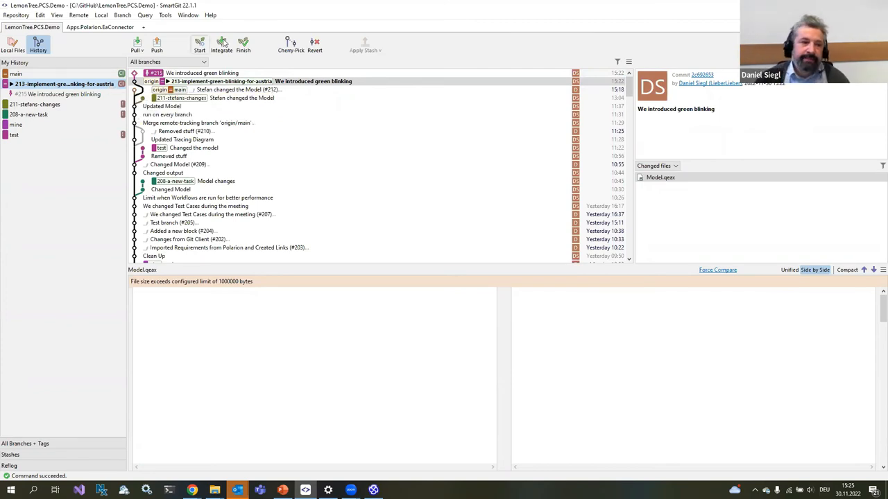
pyautogui.click(222, 44)
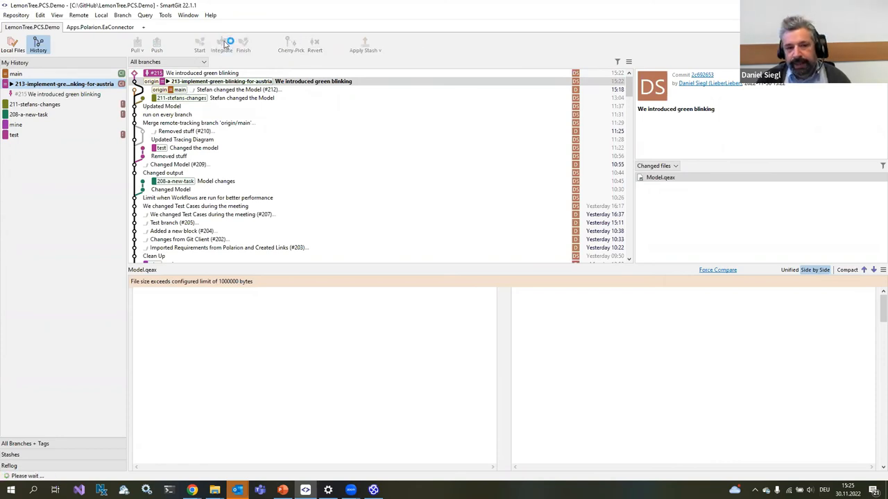
pyautogui.click(225, 45)
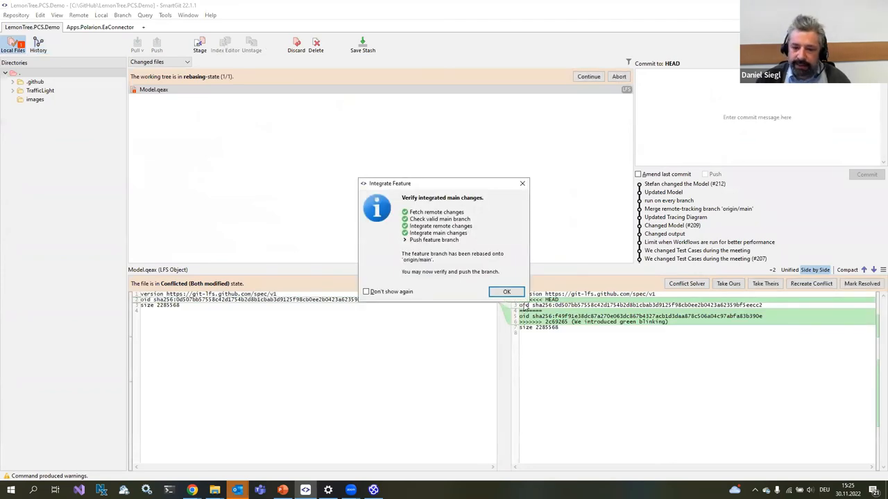
# - Mark the conflicted Model.qeax as resolved and continue the rebase to completion
pyautogui.click(507, 291)
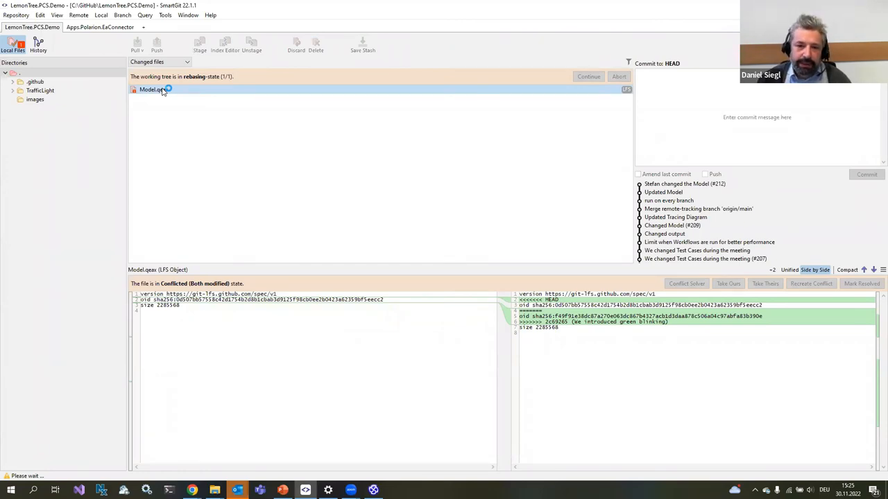
pyautogui.click(687, 283)
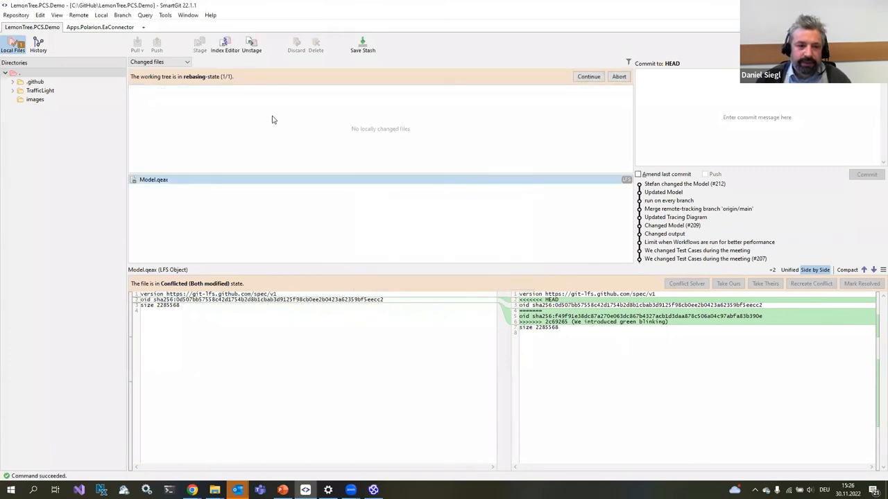
pyautogui.click(588, 76)
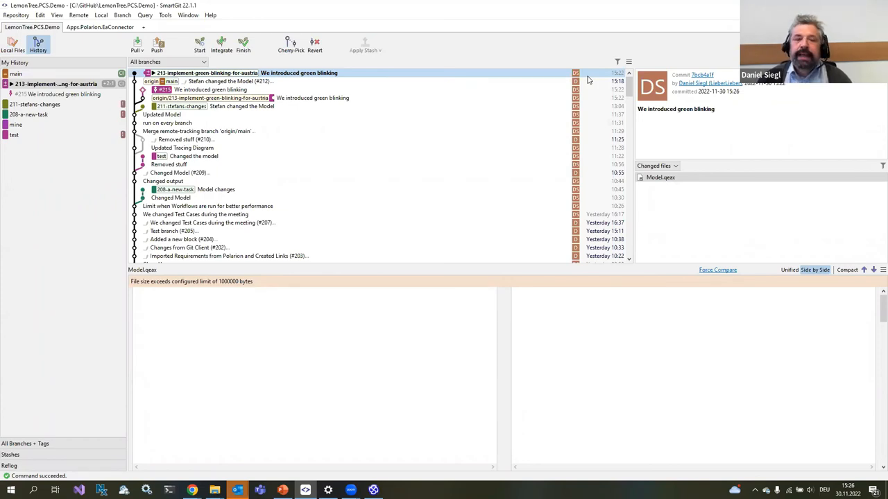
pyautogui.moveTo(158, 44)
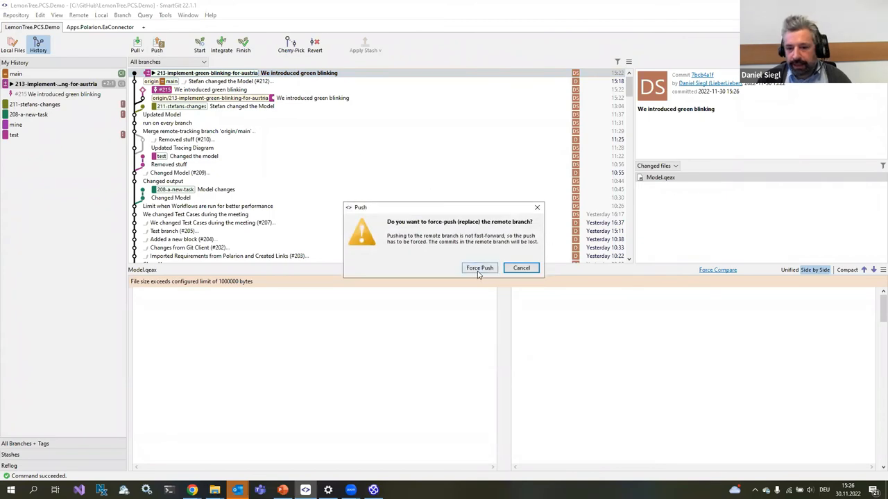
# - Force-push the rebased green-blinking branch, replacing its remote copy
pyautogui.click(480, 269)
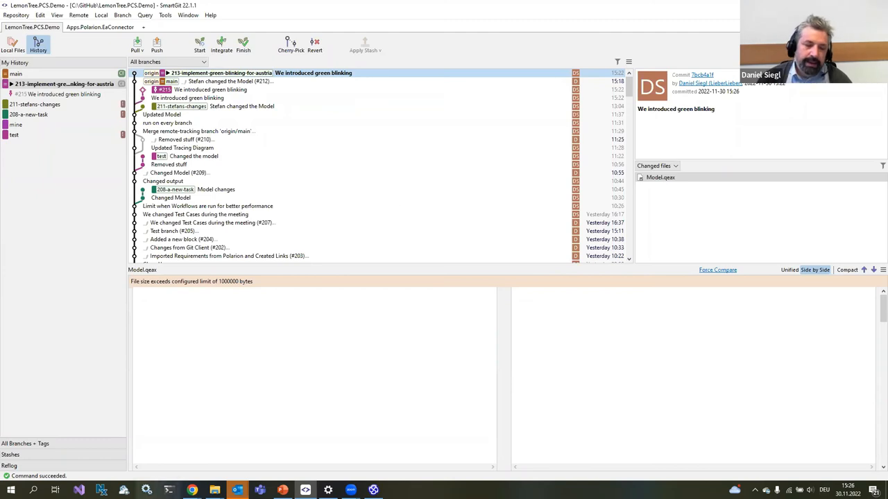
pyautogui.moveTo(191, 491)
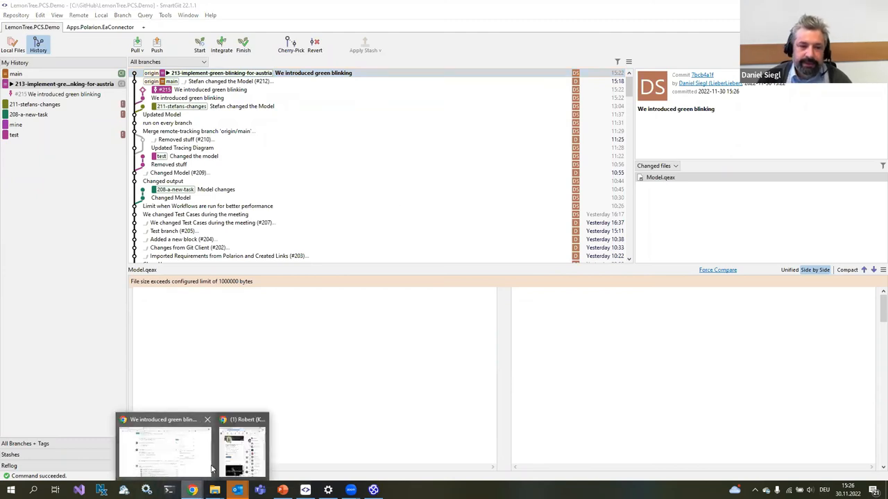
# - Show pull request #215 in the browser free of conflicts with Squash and merge enabled
pyautogui.click(164, 451)
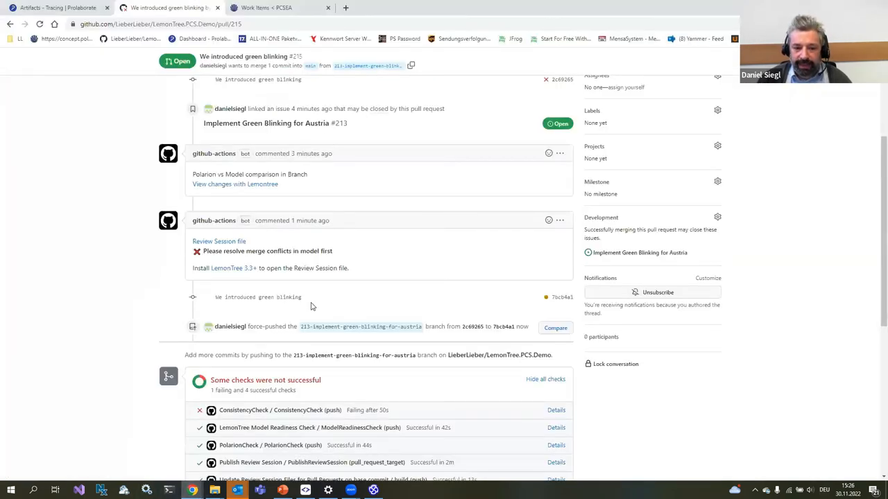
pyautogui.scroll(-3)
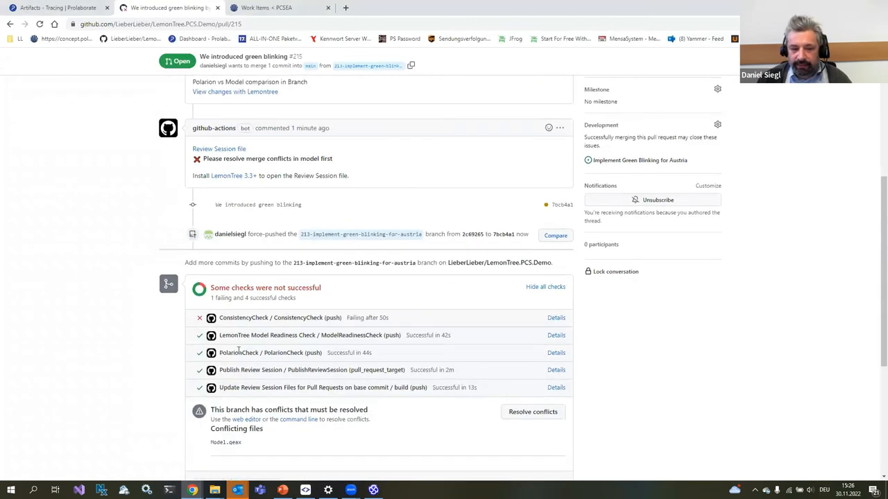
pyautogui.scroll(3)
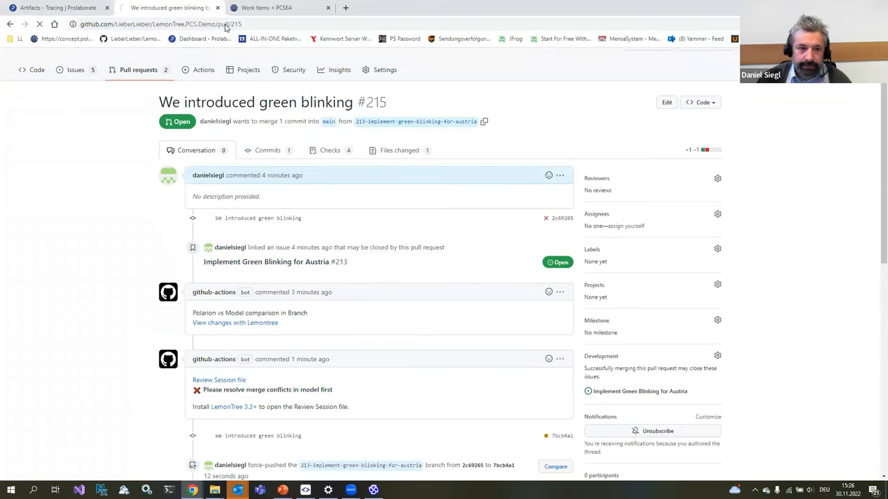
pyautogui.scroll(-3)
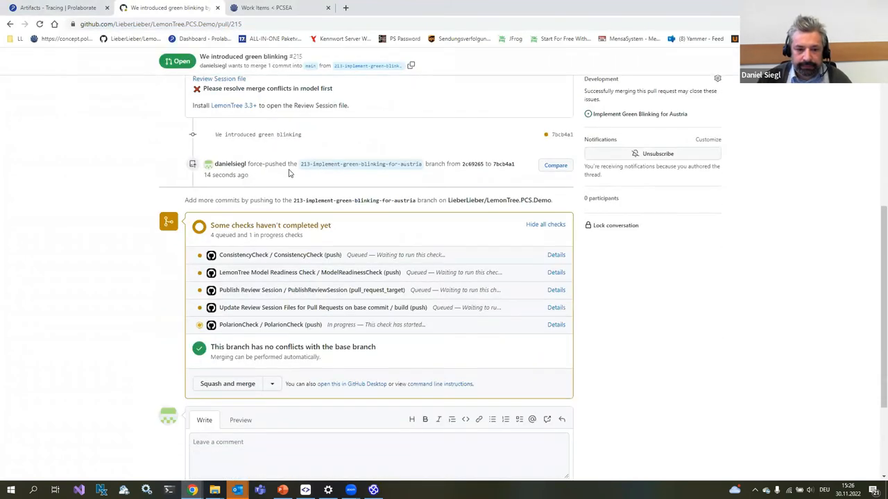
pyautogui.scroll(-3)
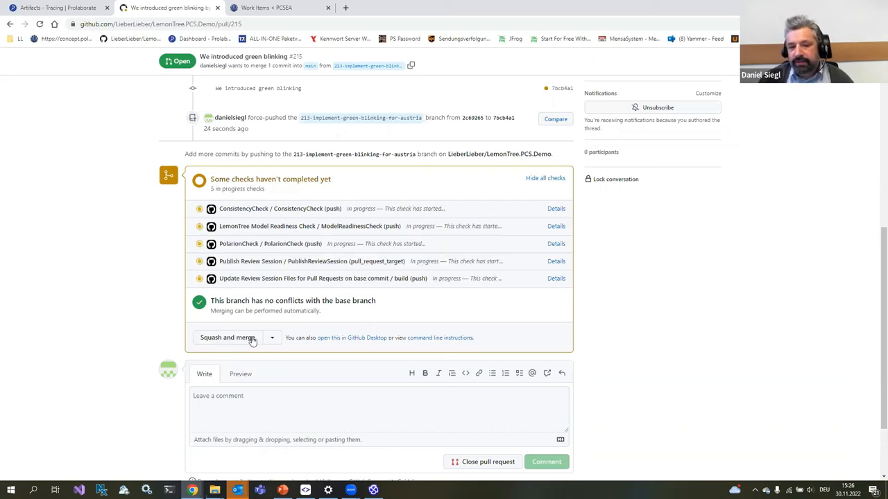
pyautogui.moveTo(238, 344)
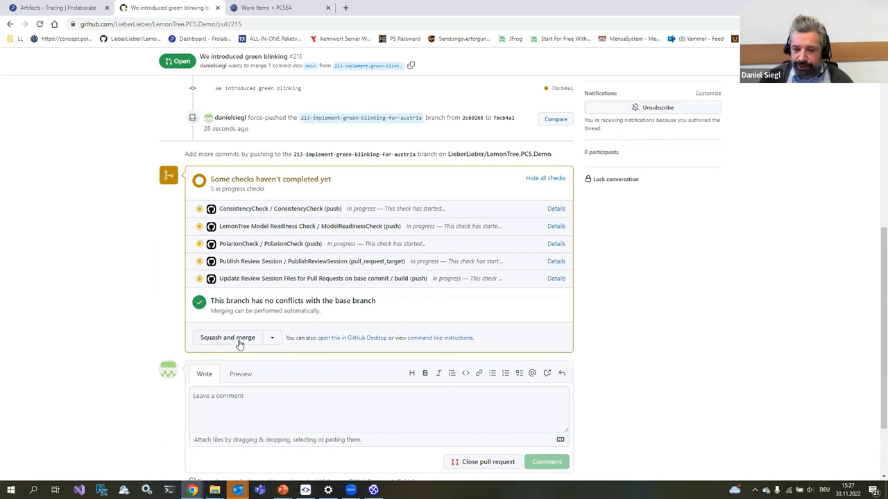
pyautogui.scroll(3)
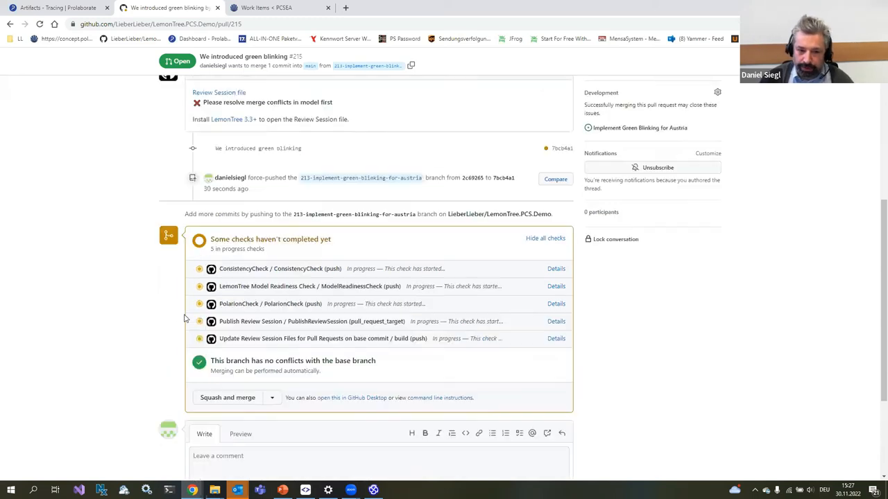
pyautogui.scroll(3)
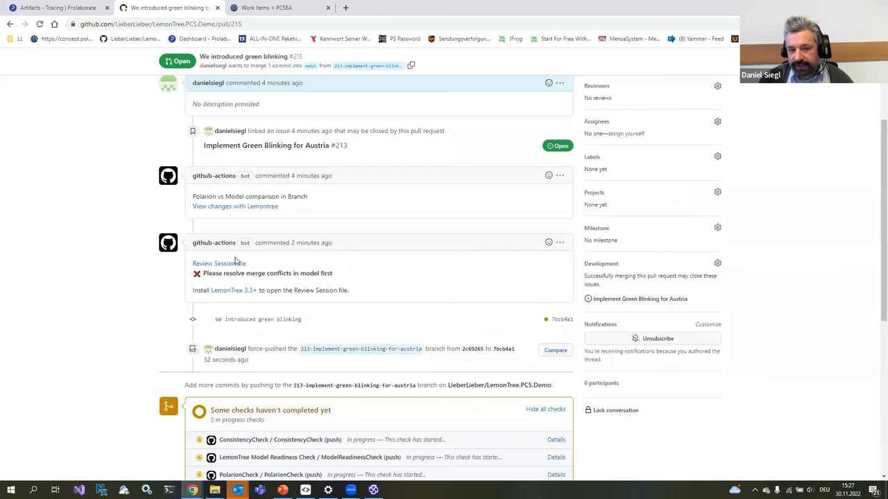
pyautogui.moveTo(219, 263)
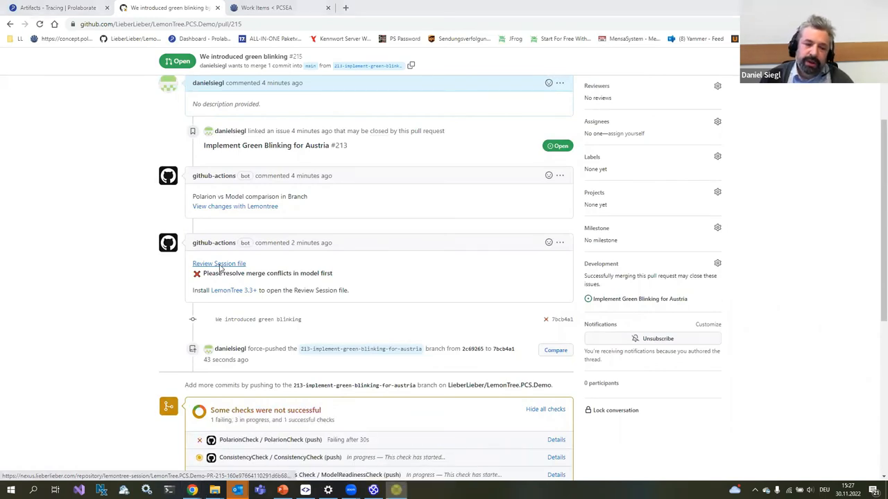
# - Load the PR's Review Session file from the bot comment into LemonTree
pyautogui.click(219, 263)
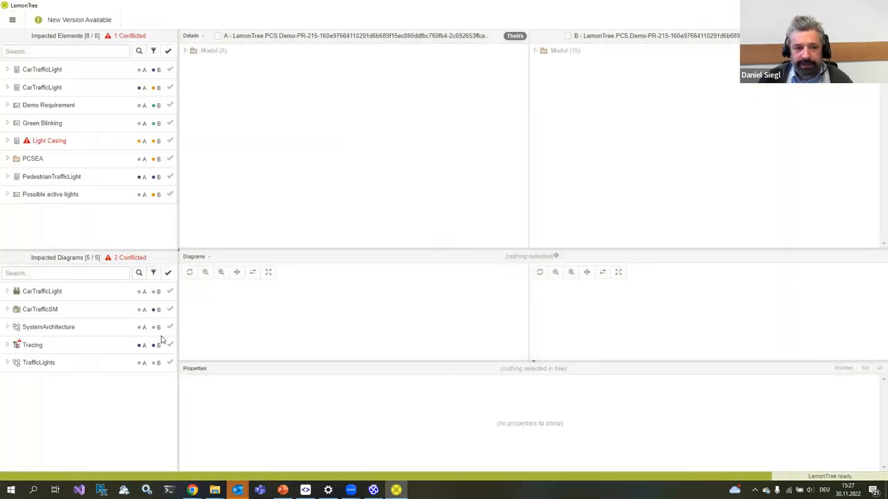
# - Inspect Light Casing's conflicting documentation, then compare the Tracing diagram across both versions
pyautogui.click(50, 140)
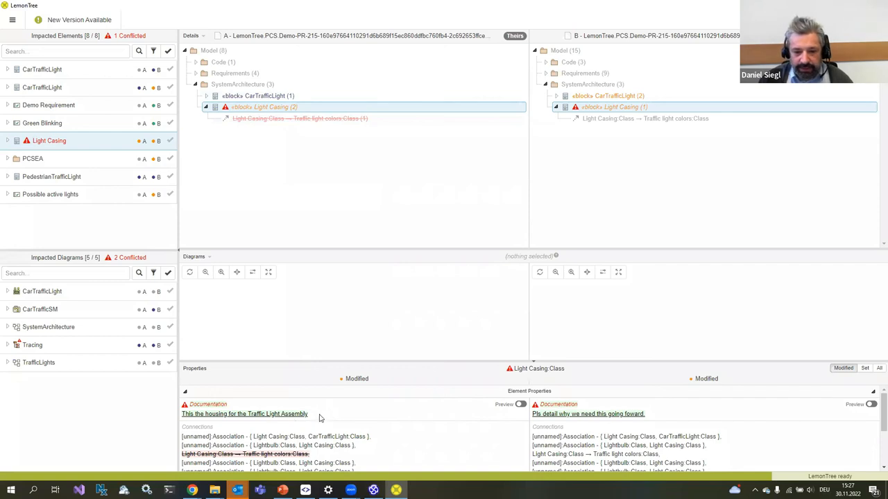
pyautogui.doubleClick(297, 413)
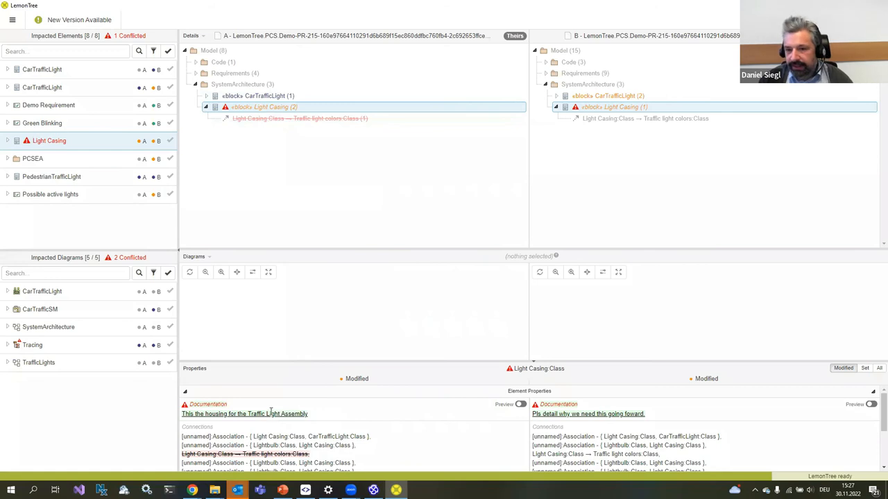
pyautogui.moveTo(231, 146)
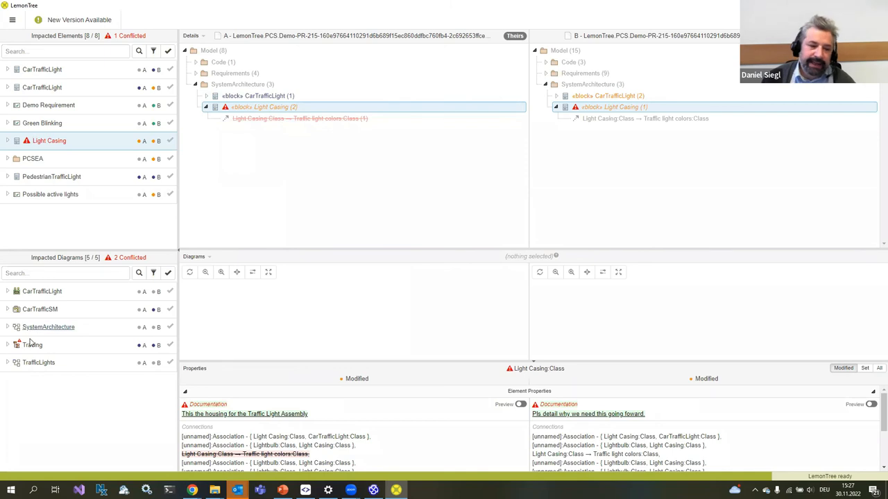
pyautogui.click(32, 344)
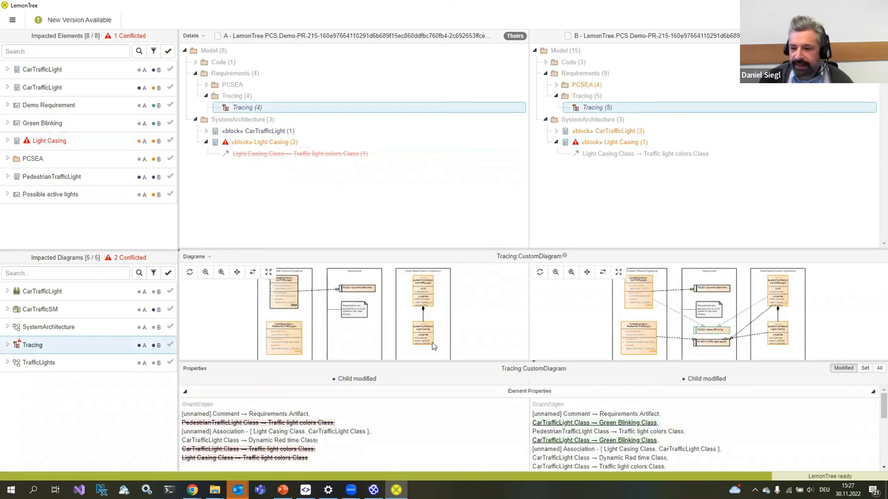
pyautogui.moveTo(385, 275)
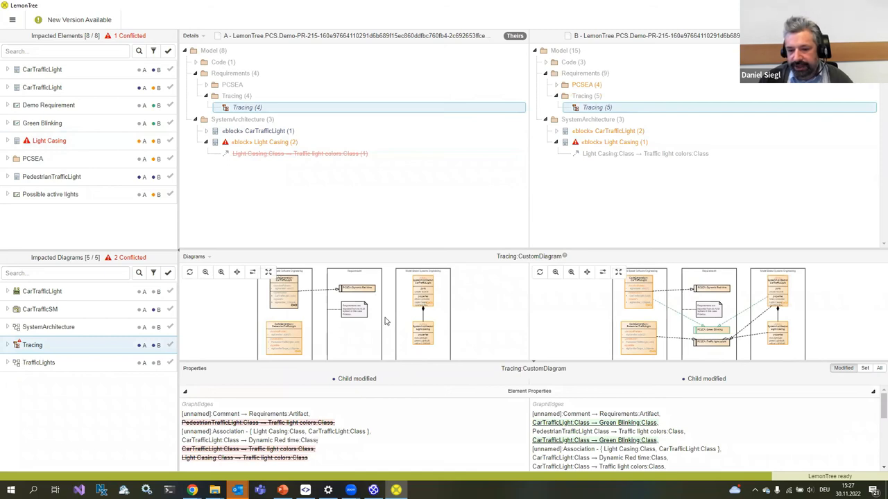
pyautogui.moveTo(381, 298)
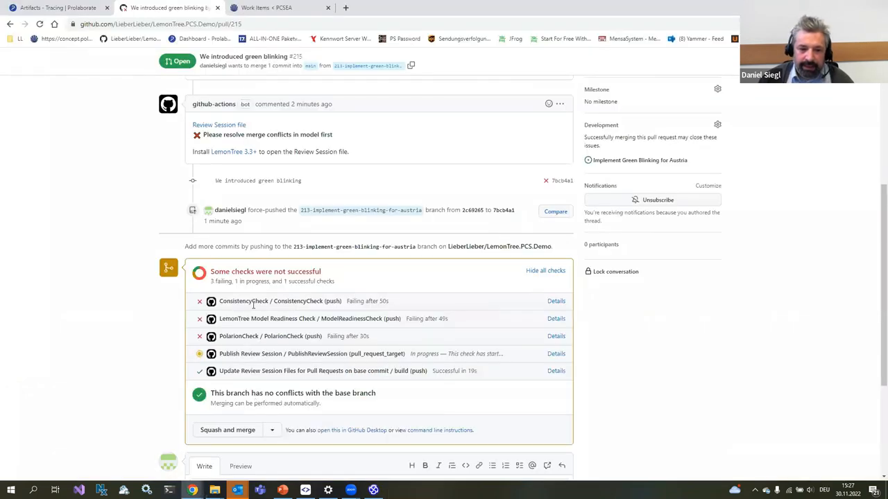
pyautogui.moveTo(244, 300)
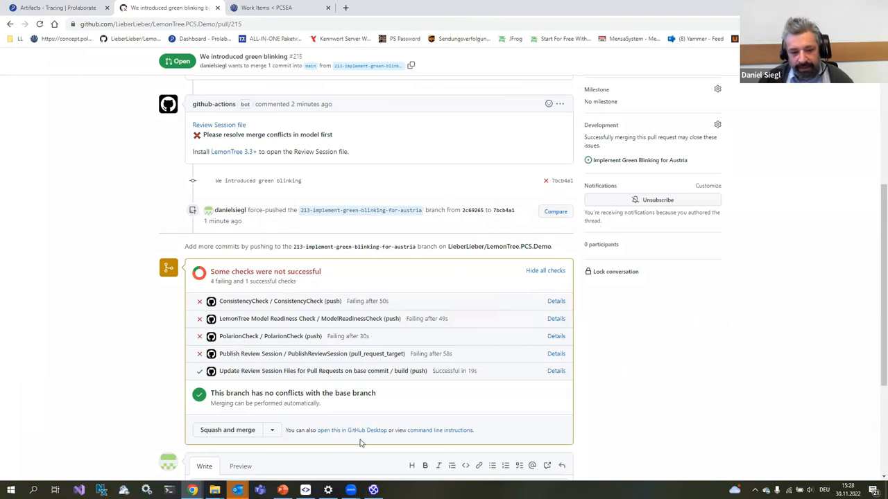
pyautogui.moveTo(321, 371)
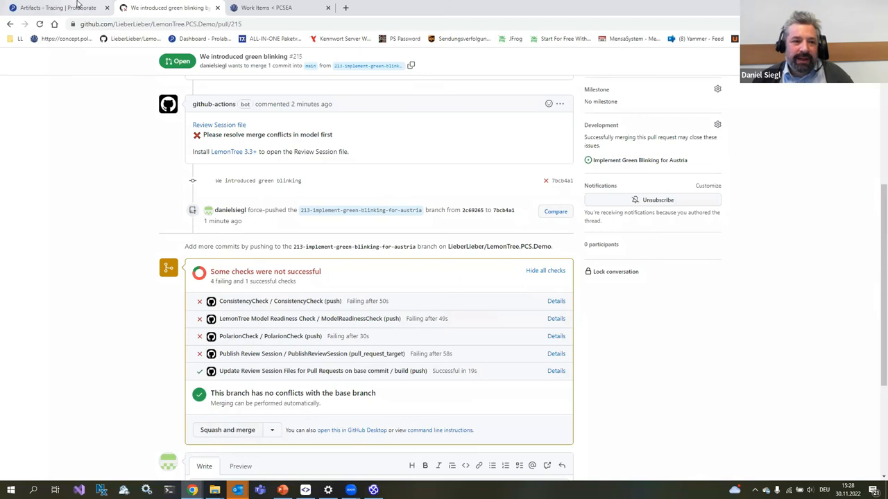
pyautogui.moveTo(239, 434)
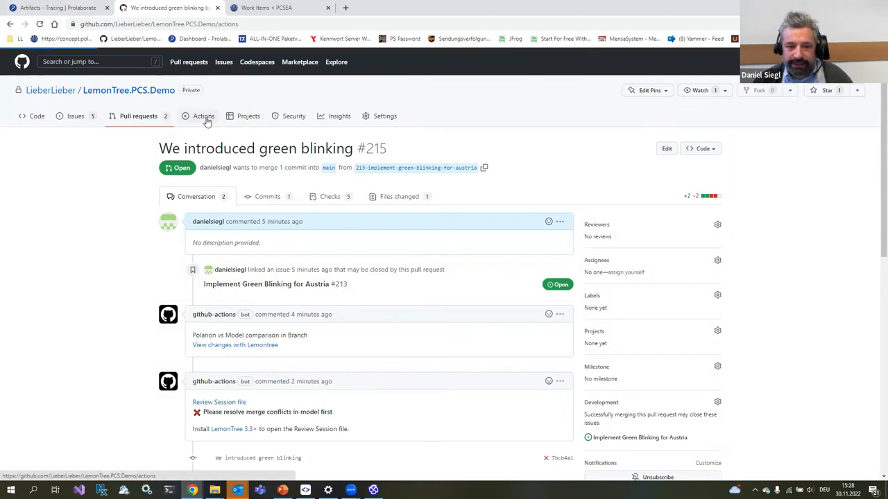
# - Show the Publish Components workflow runs under Actions, then switch to the published model in Prolaborate
pyautogui.click(202, 116)
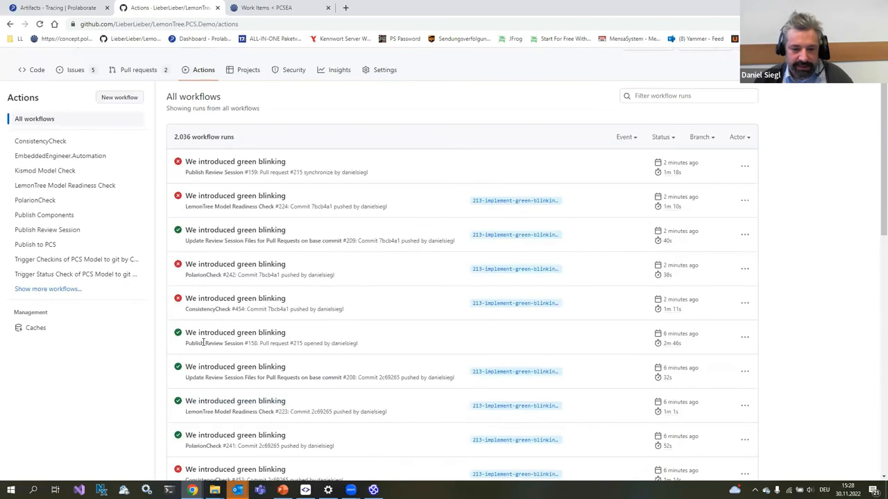
pyautogui.scroll(-3)
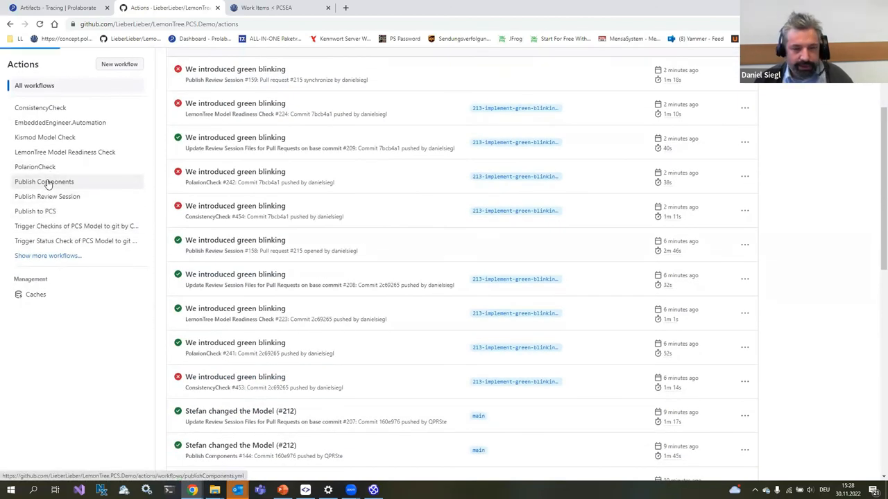
pyautogui.click(45, 181)
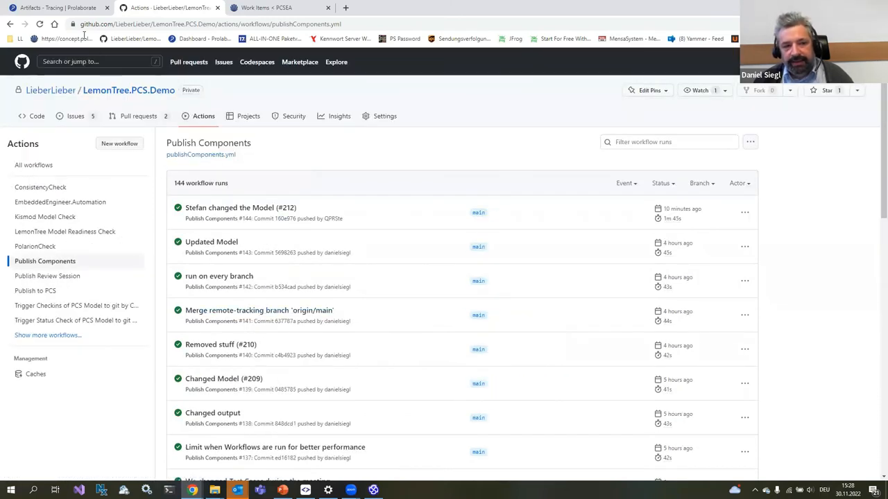
pyautogui.click(52, 8)
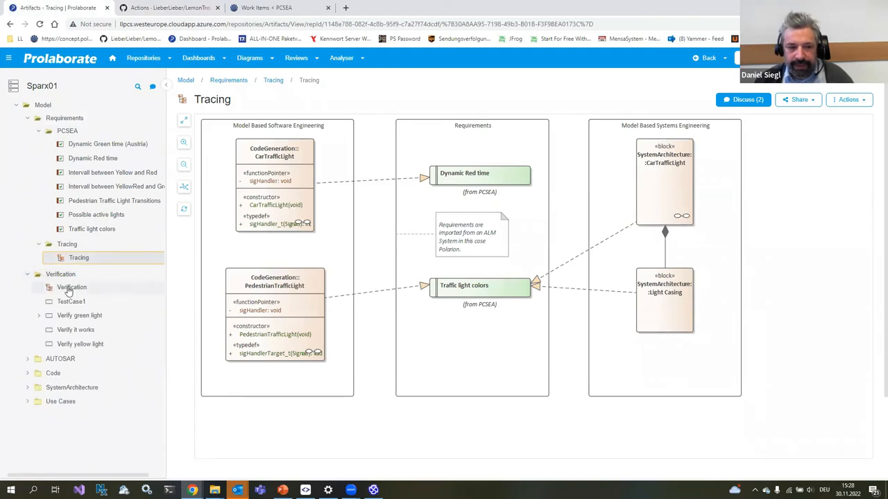
# - Review the published Verification and Tracing diagrams with Tracing's discussions, then present the Conclusion slide full screen
pyautogui.click(72, 286)
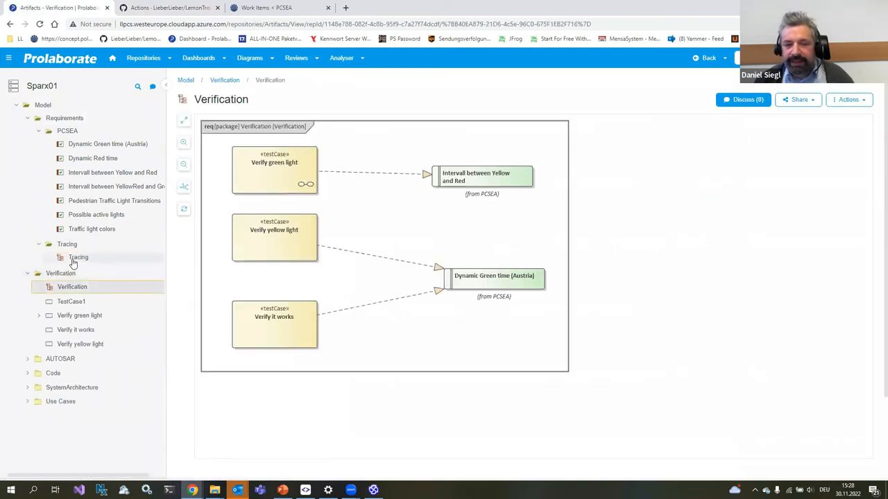
pyautogui.click(77, 257)
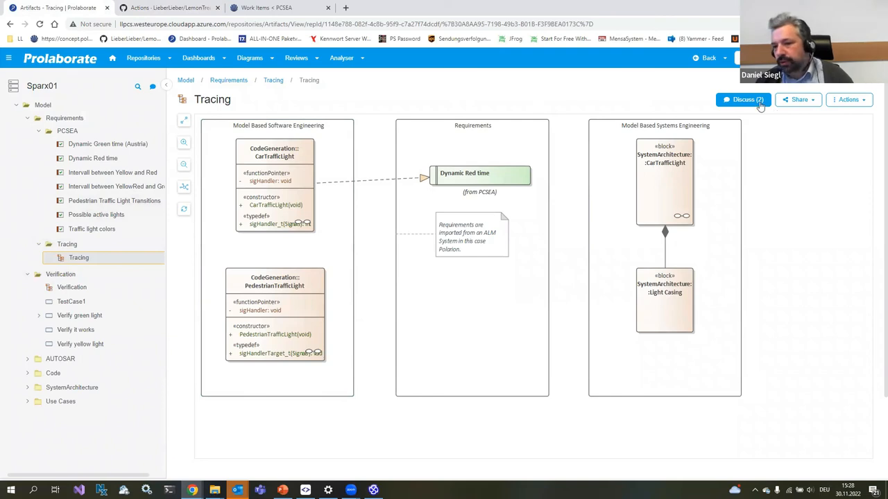
pyautogui.click(743, 100)
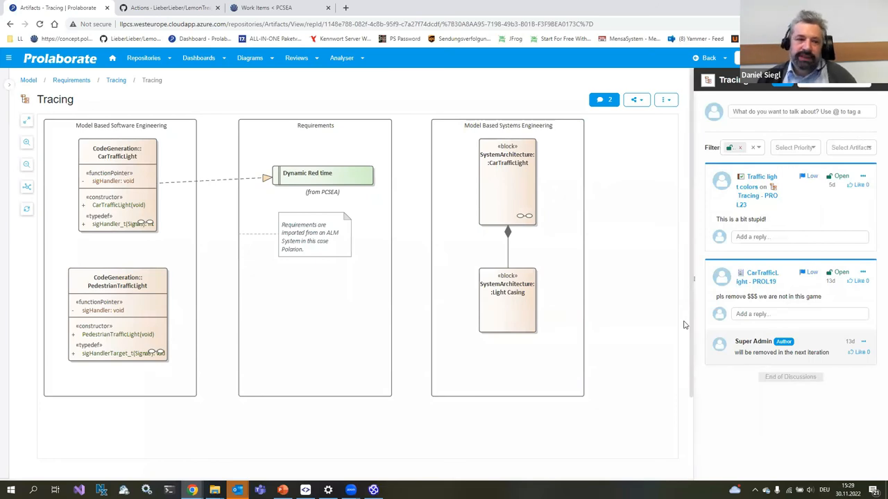
pyautogui.moveTo(405, 191)
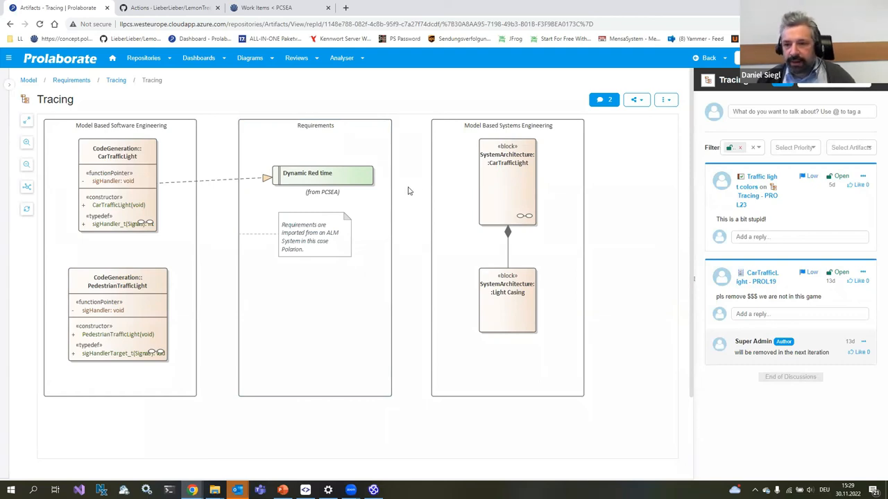
pyautogui.moveTo(425, 158)
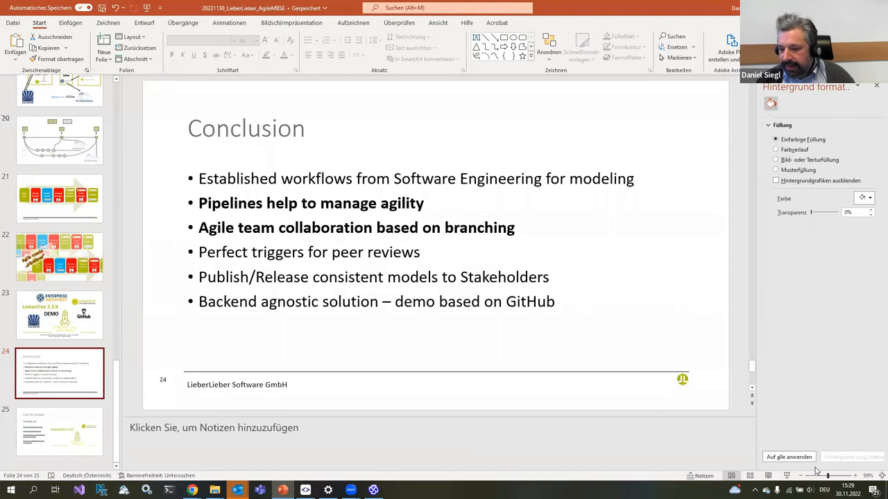
pyautogui.press('F5')
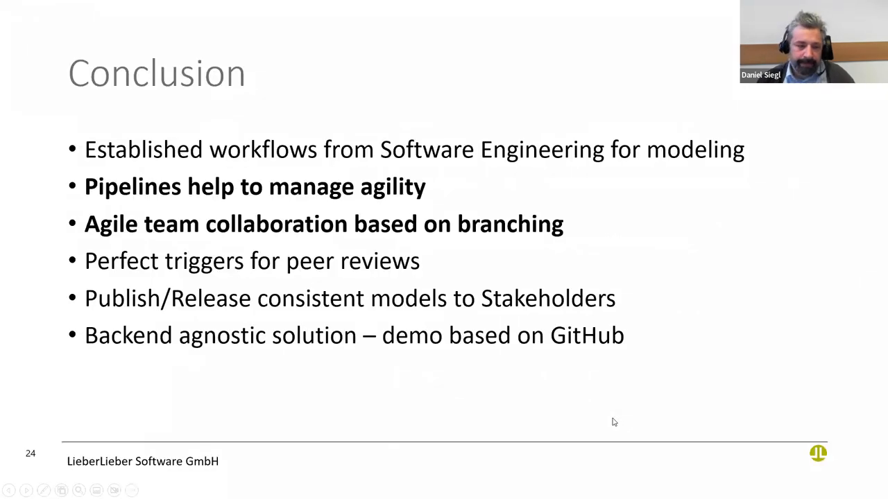